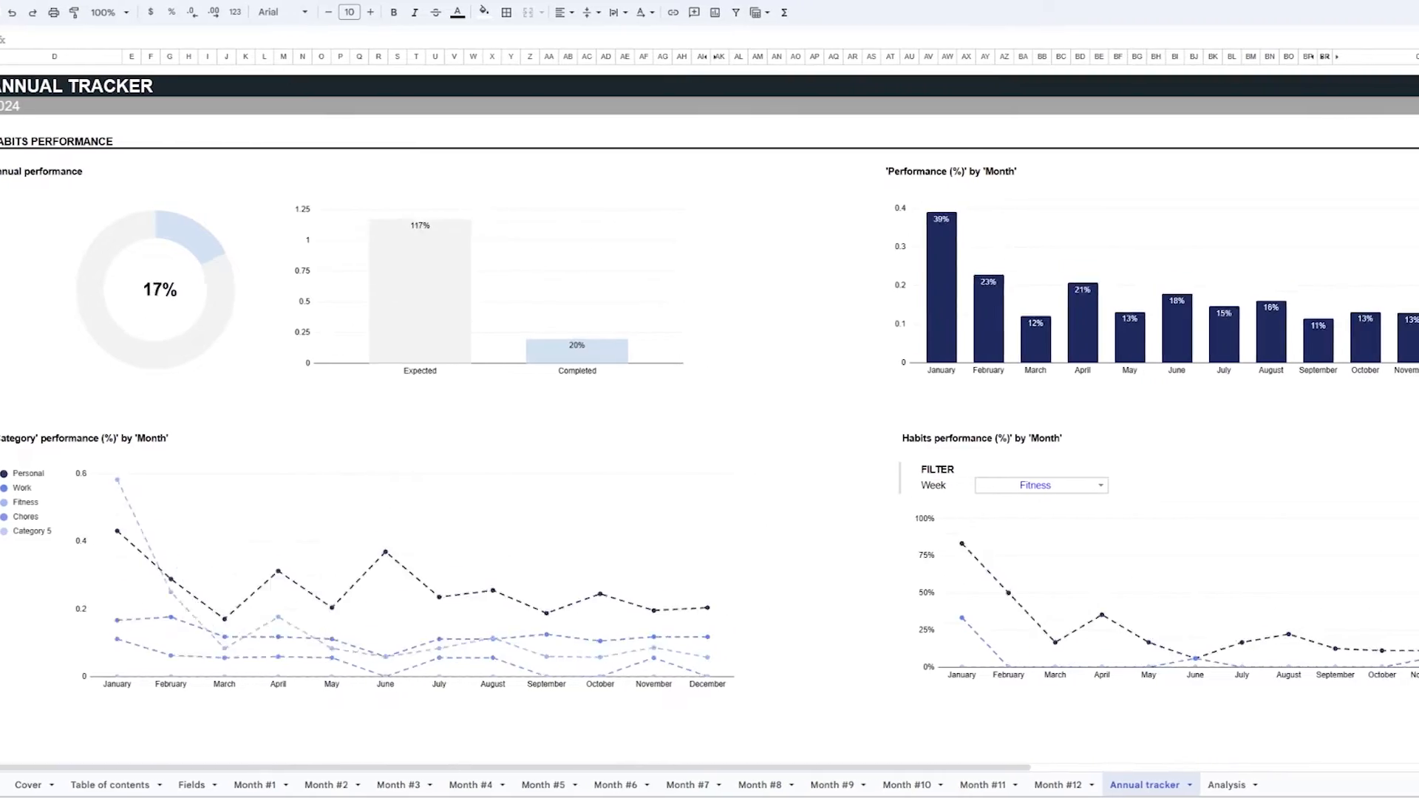
Preview the April, July, October and December monthly habit sheets in turn
left_click(1052, 785)
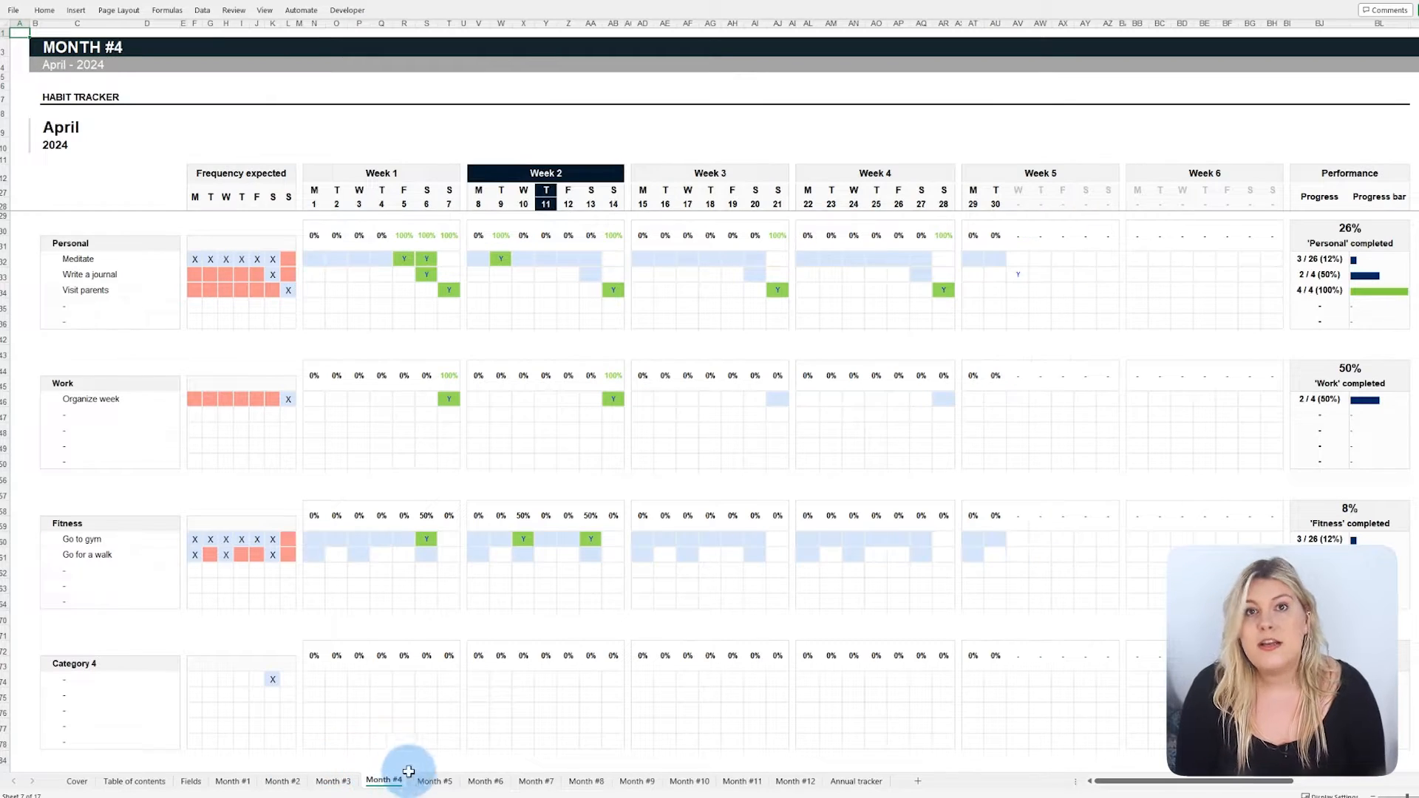
left_click(535, 781)
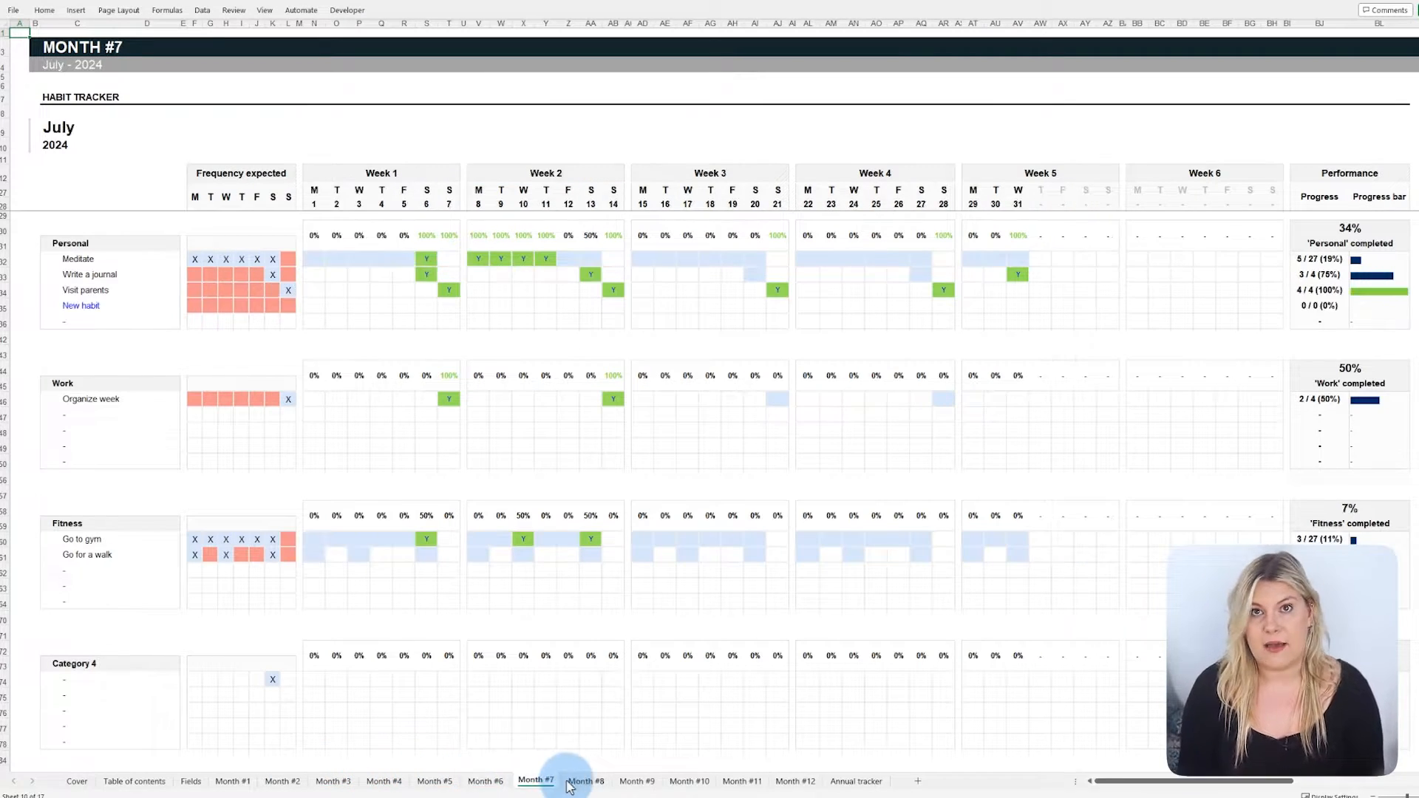
left_click(689, 781)
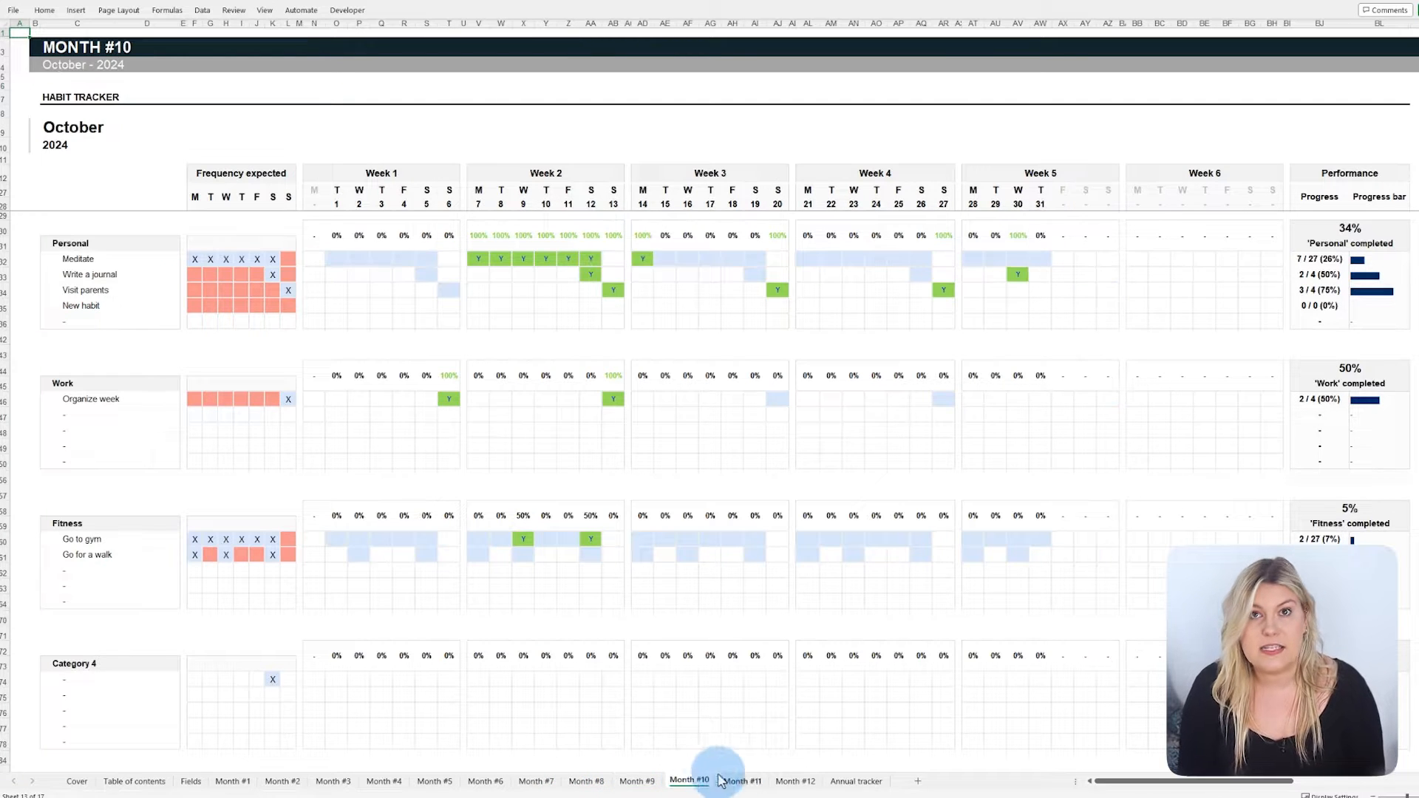
left_click(794, 781)
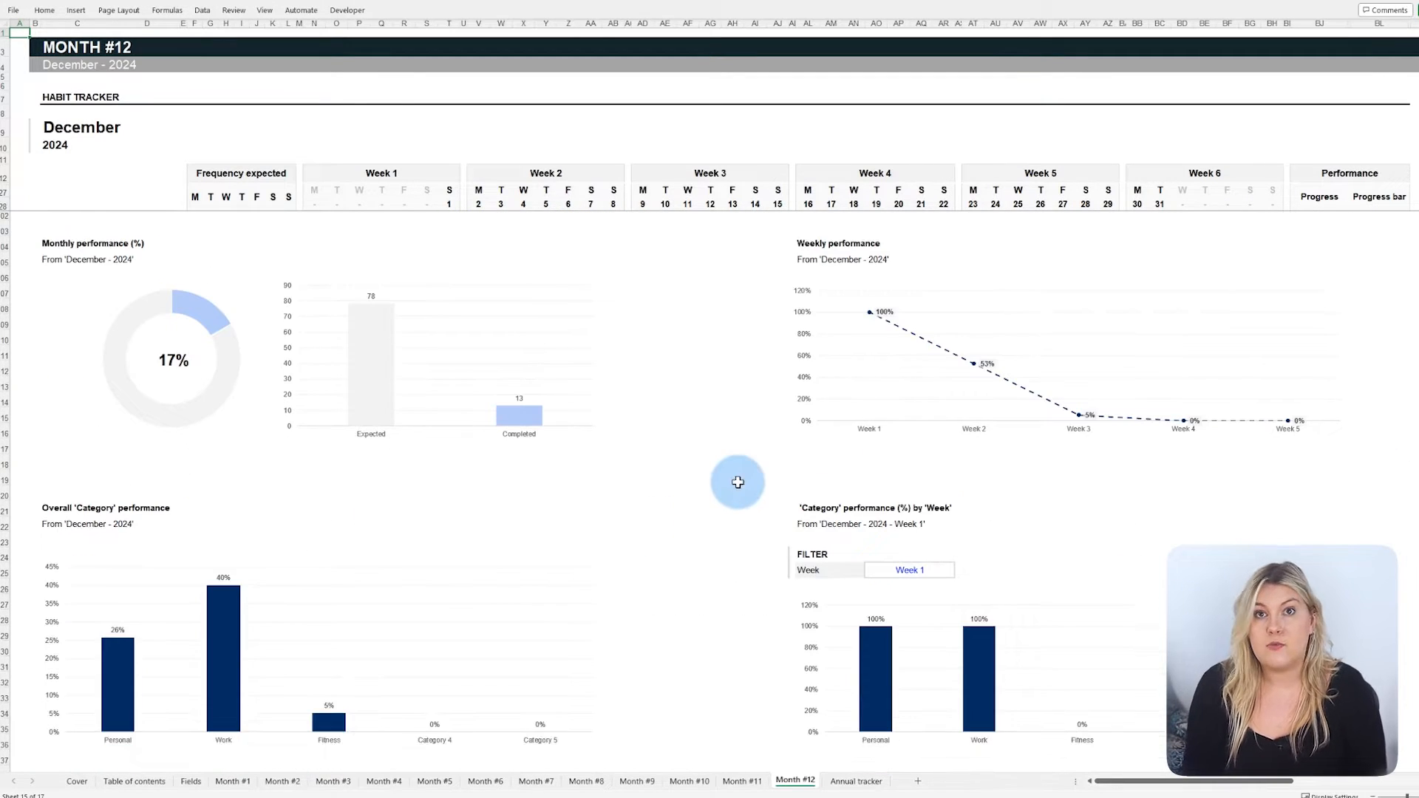
Open the Annual tracker and scroll through its January–December 2024 completion grids
scroll("down", 3)
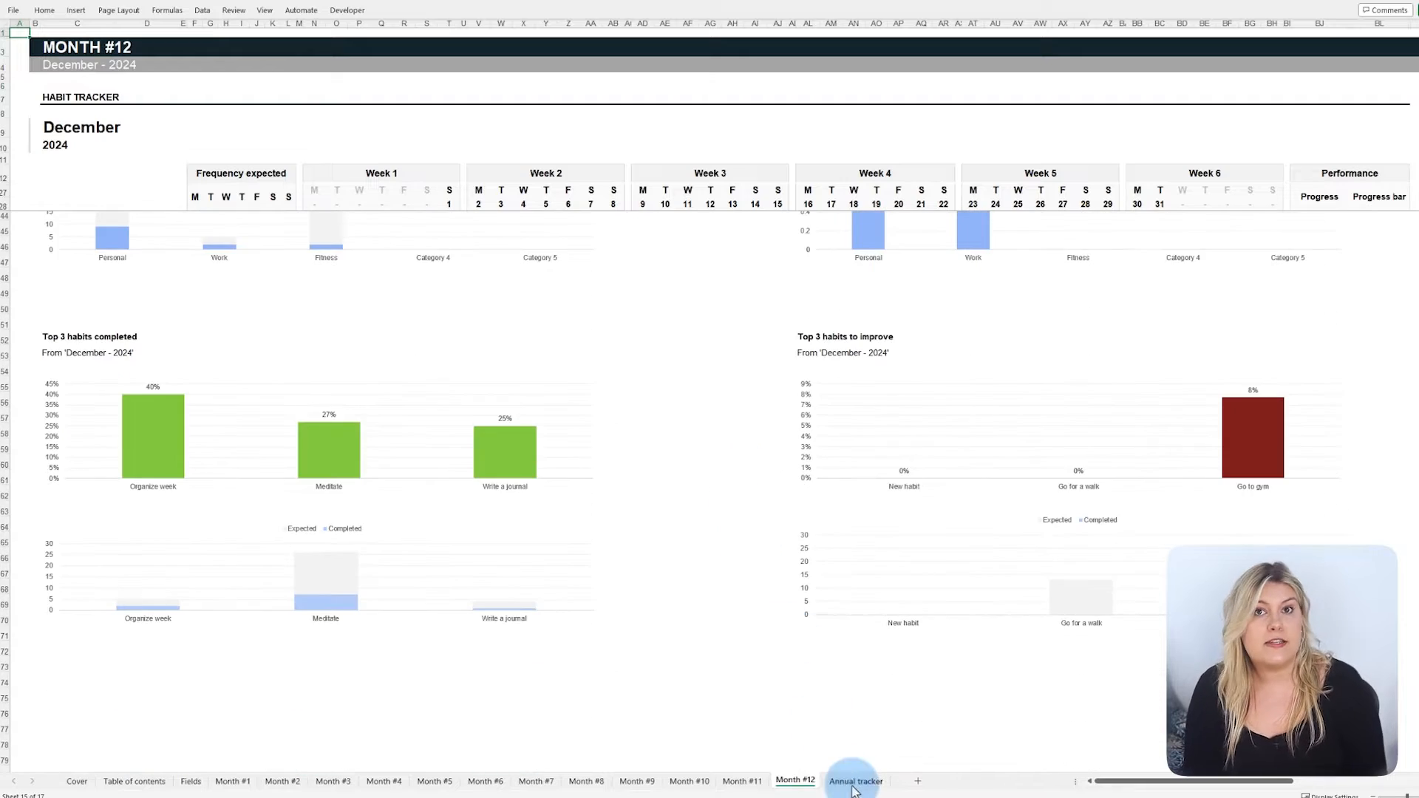
left_click(854, 781)
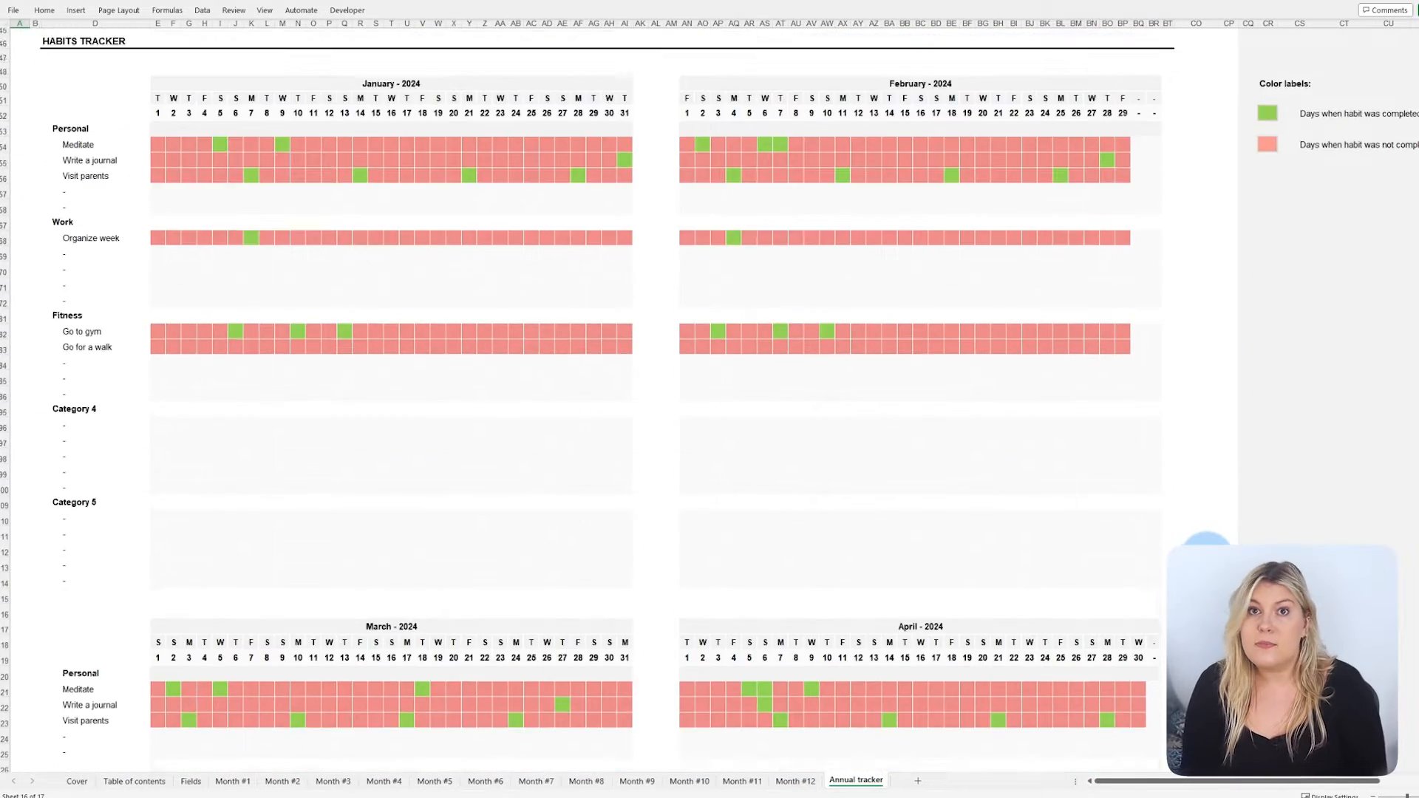
scroll("down", 3)
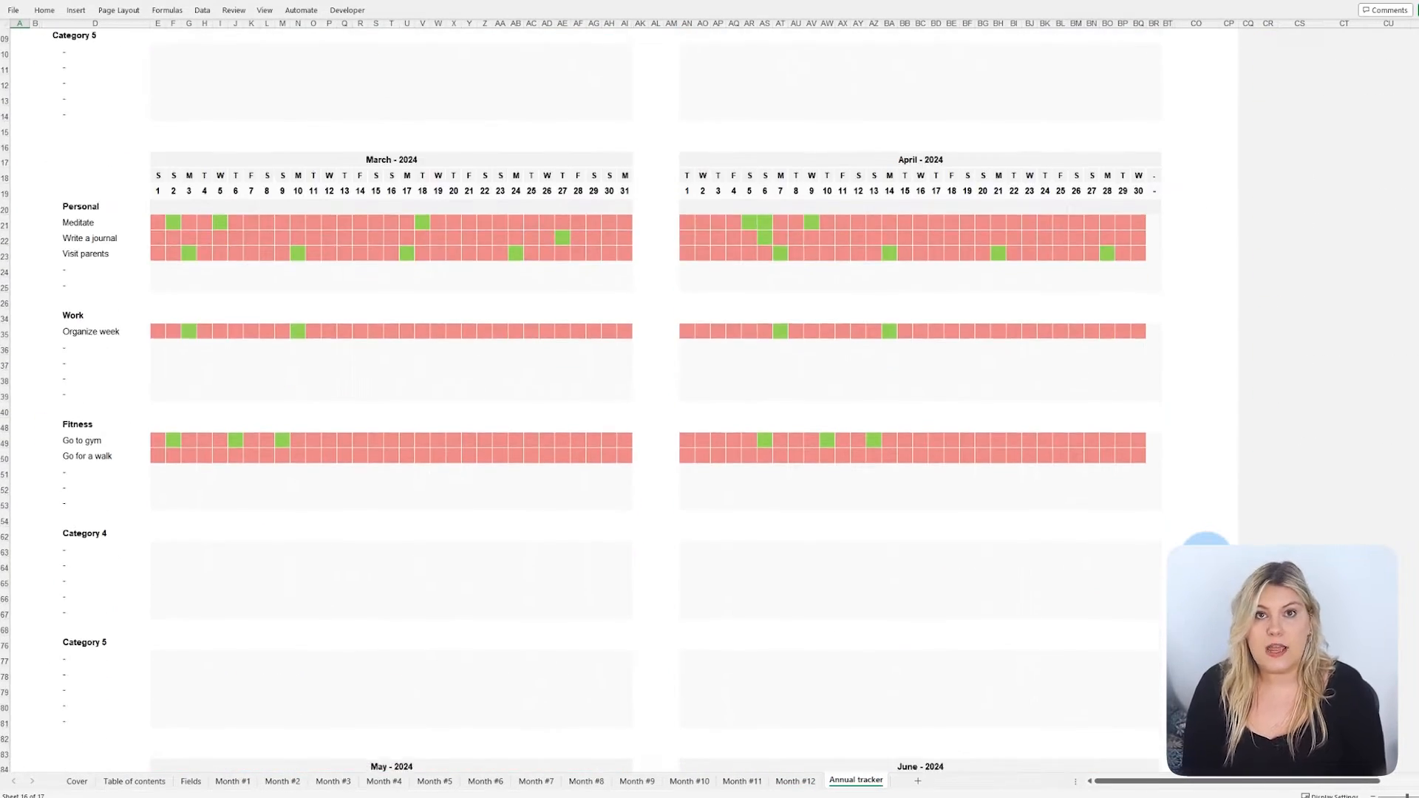
scroll("down", 3)
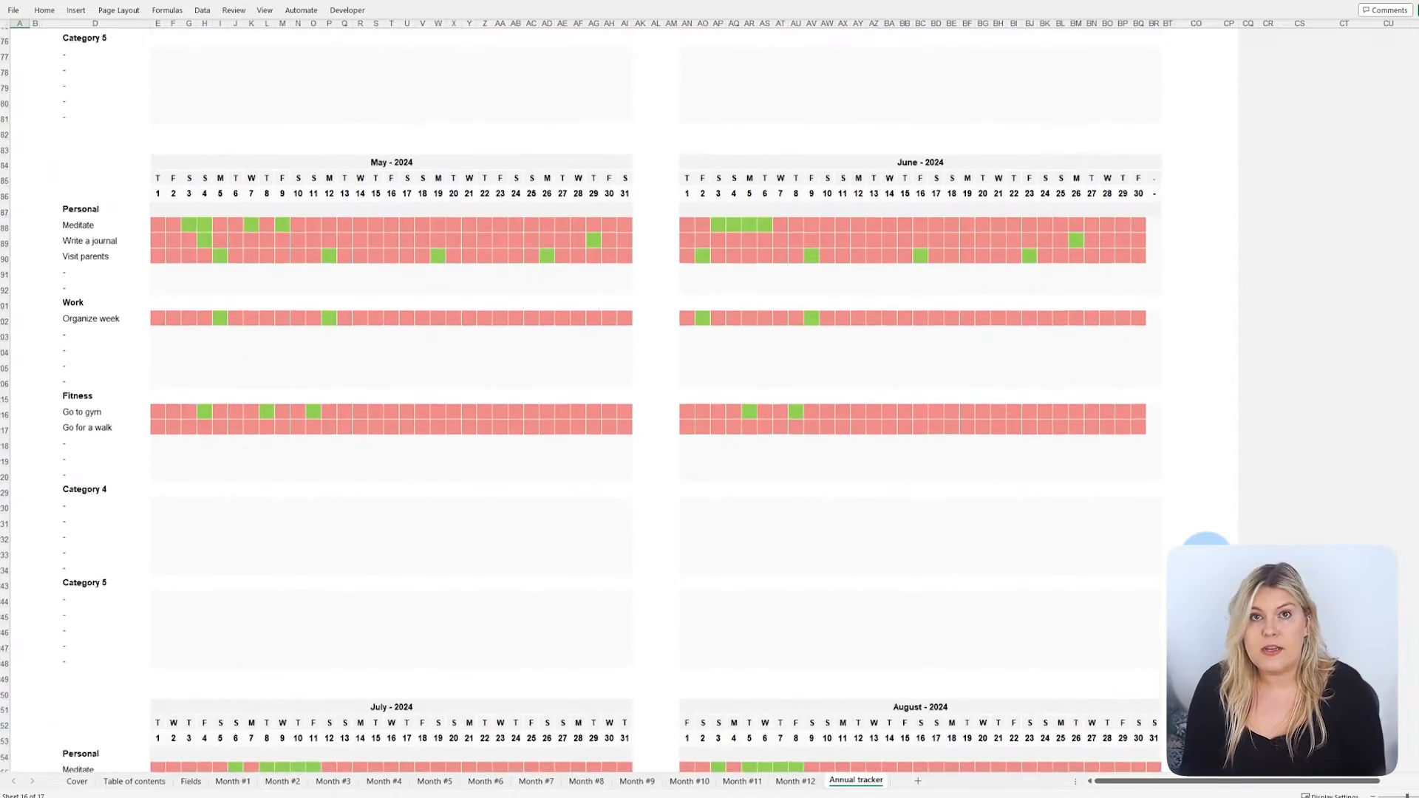
scroll("down", 3)
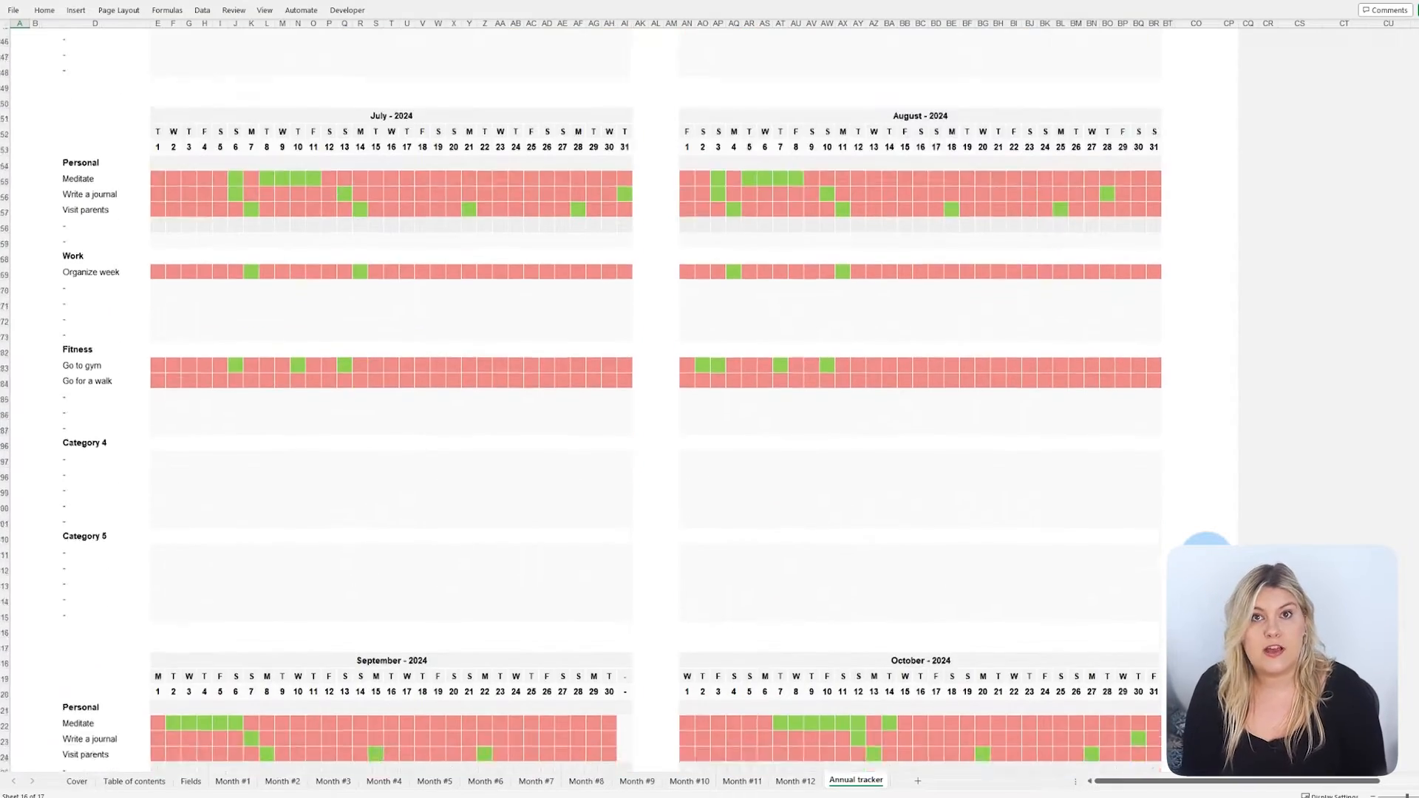
scroll("down", 3)
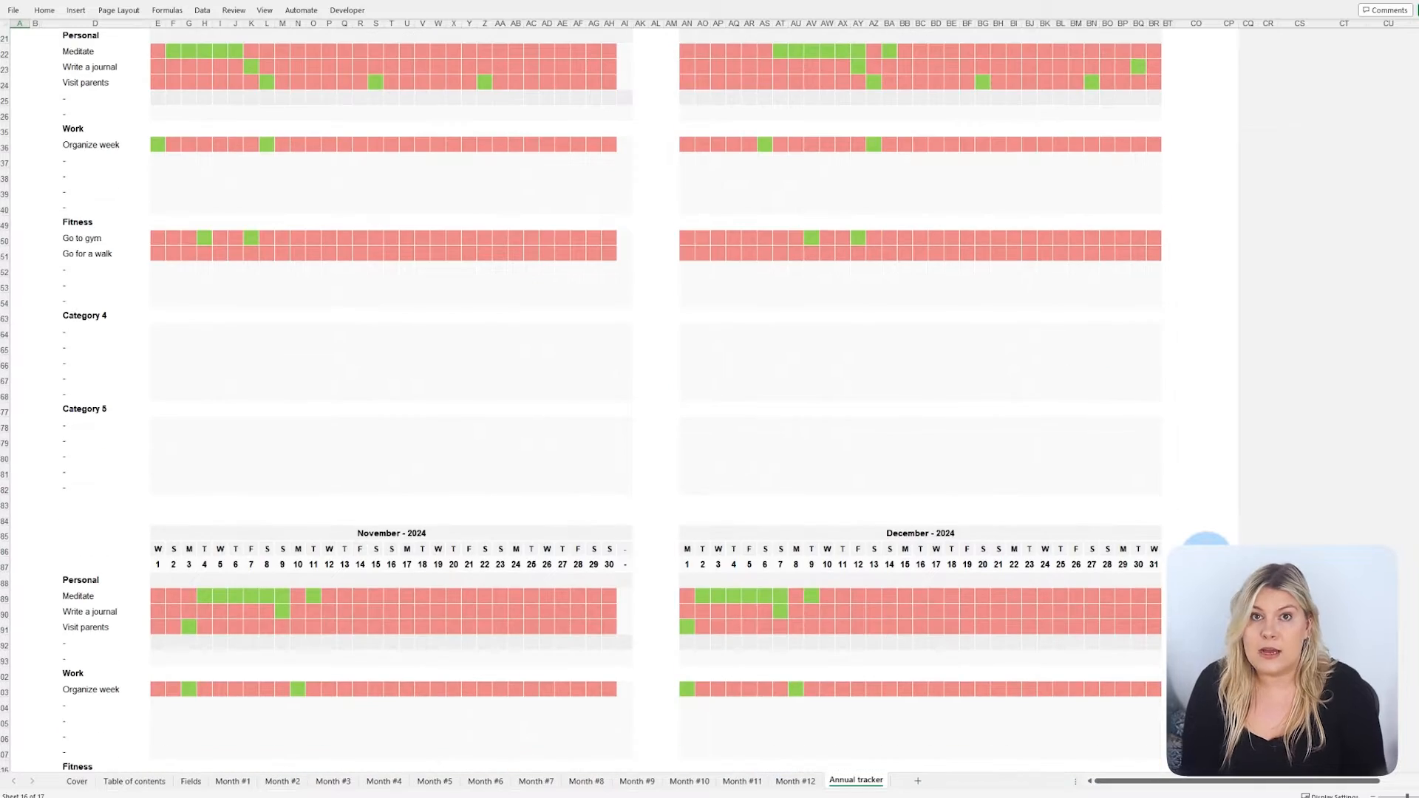
scroll("down", 3)
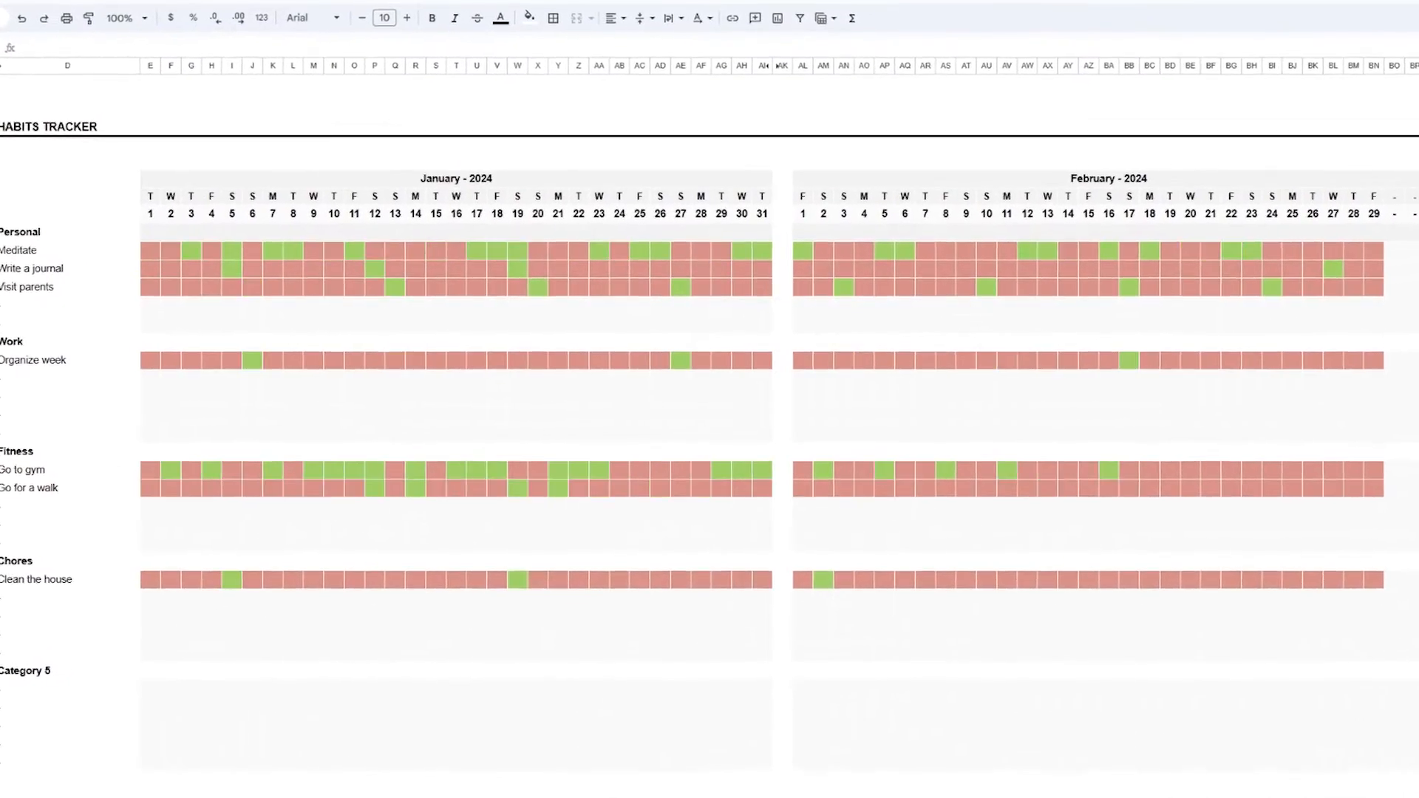
Bring up the Table of contents sheet listing all 17 workbook sheets
left_click(819, 442)
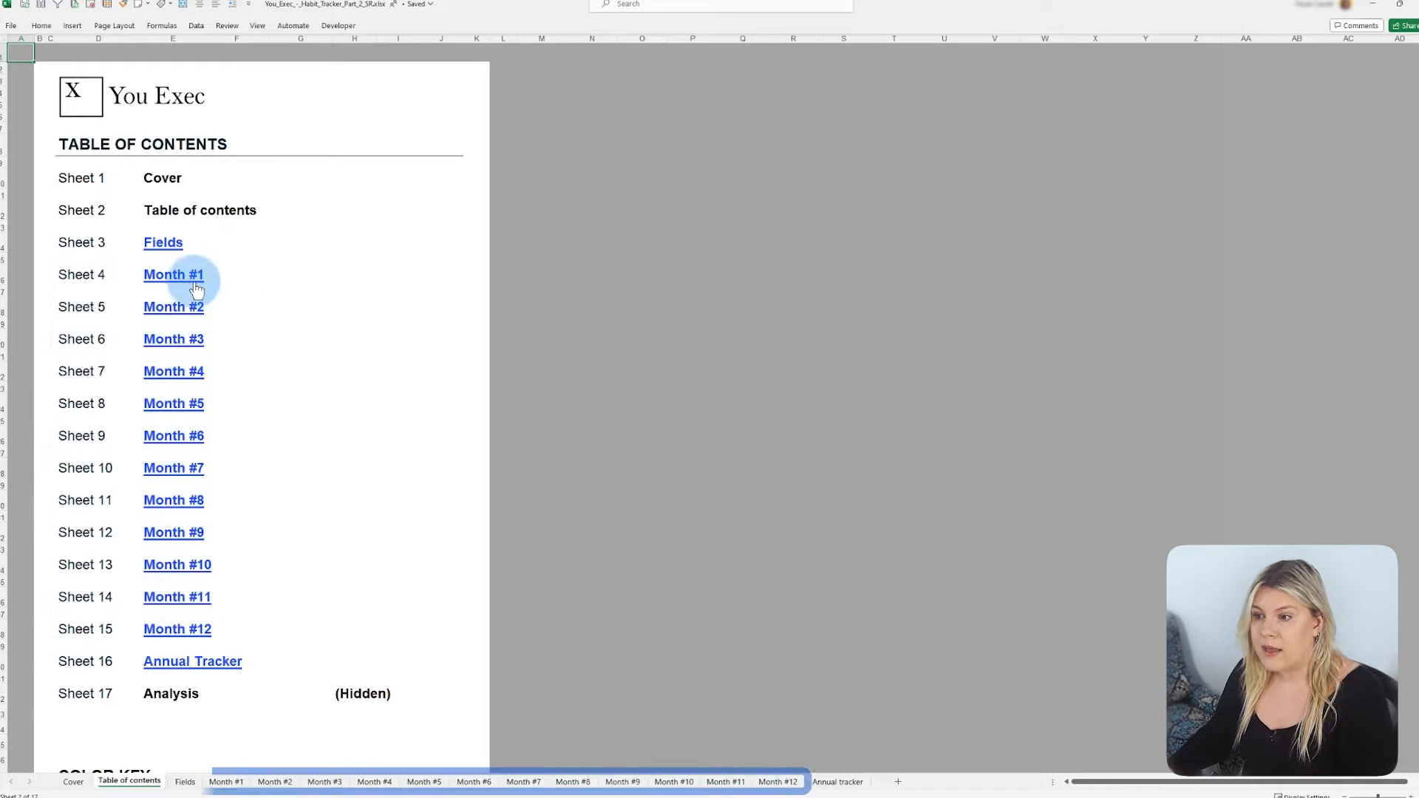
Jump to January's sheet and mark Meditate Y through January 12
left_click(173, 274)
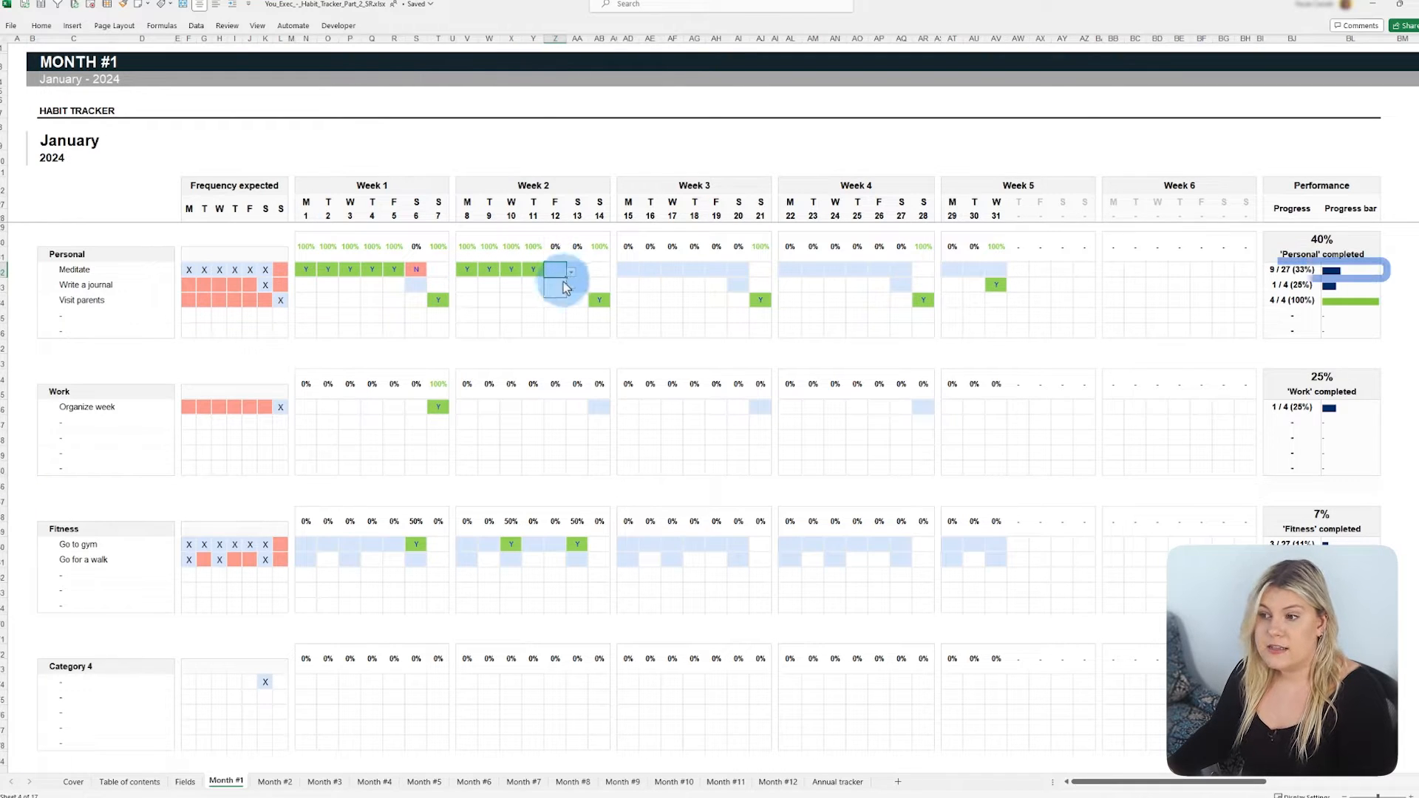
type("Y")
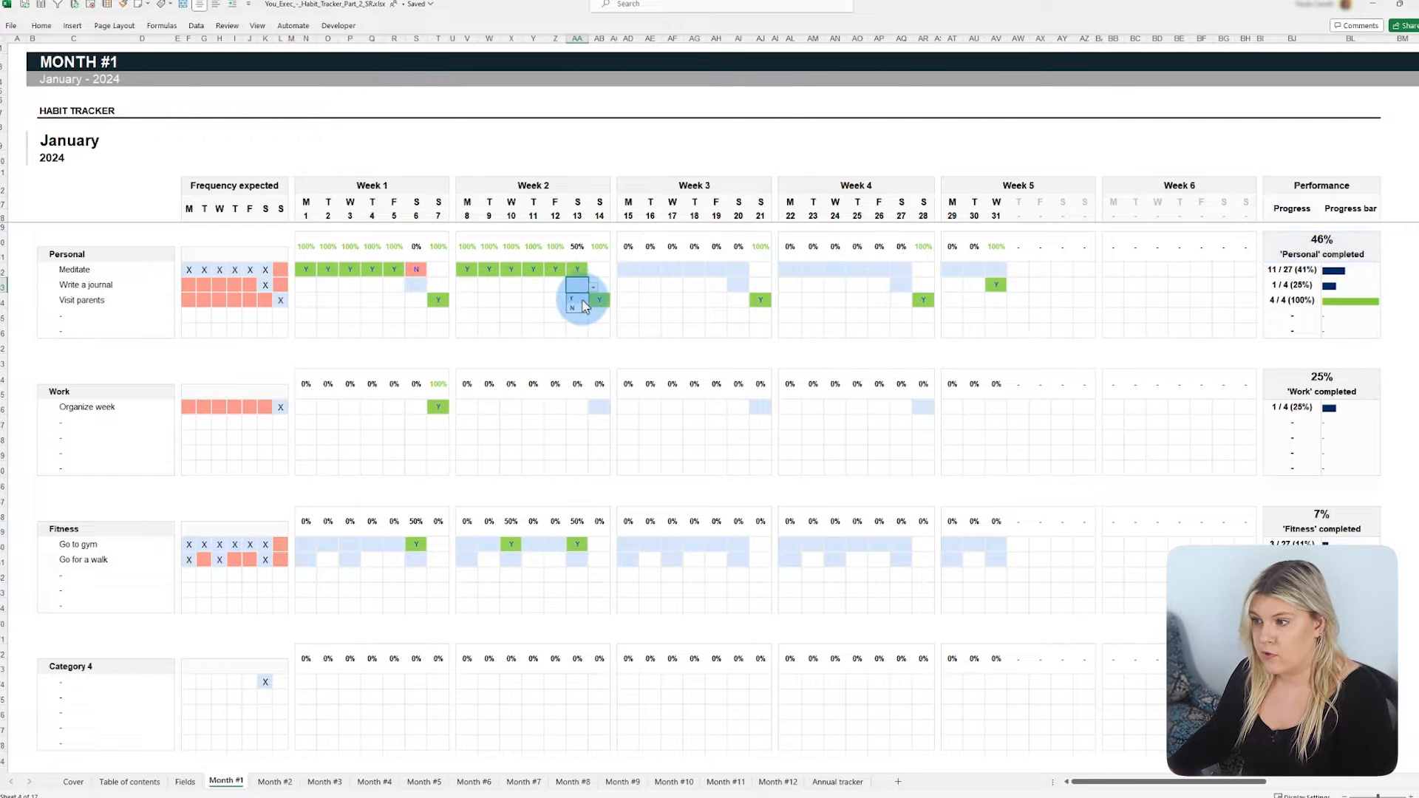
Scroll down January's sheet to its performance charts and week 2 category filter
scroll("down", 3)
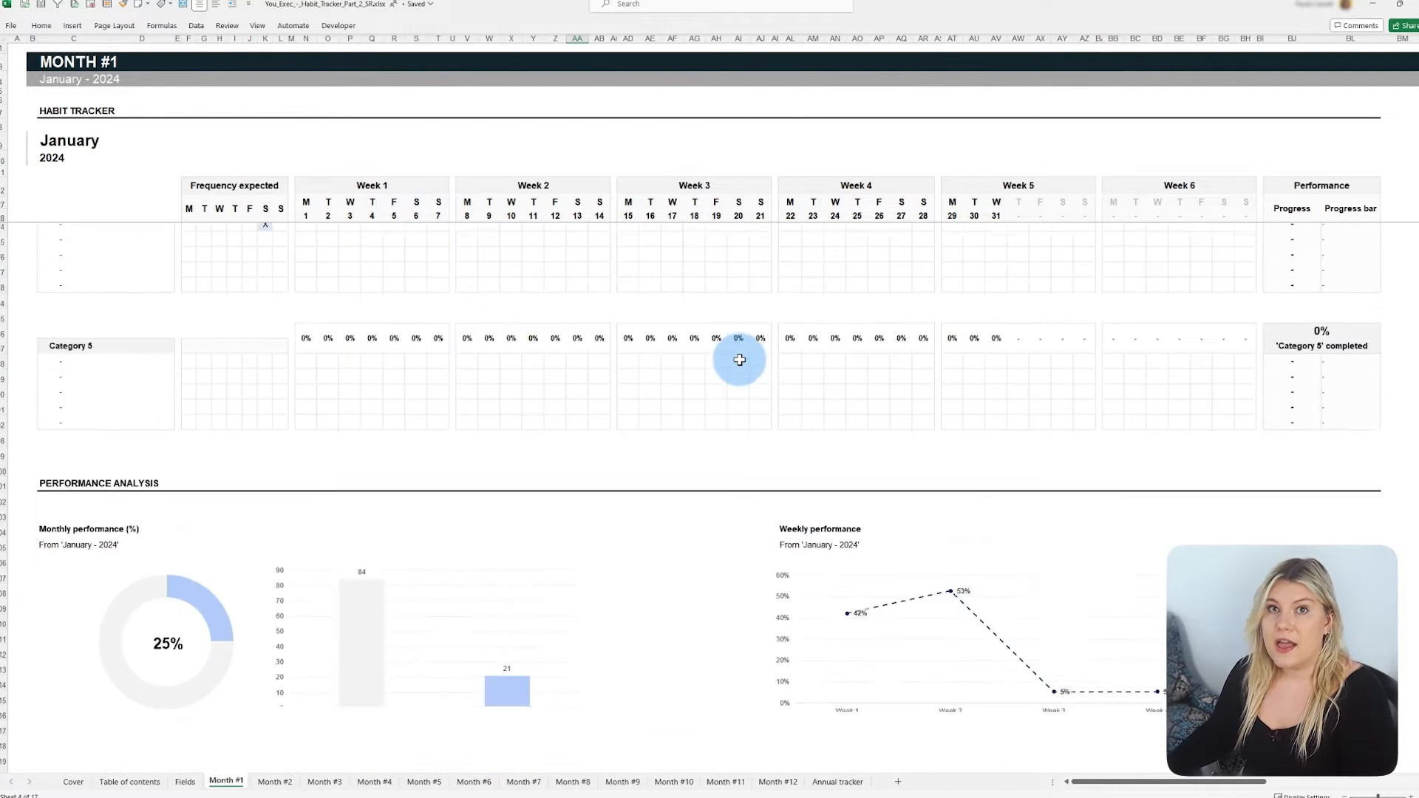
scroll("down", 3)
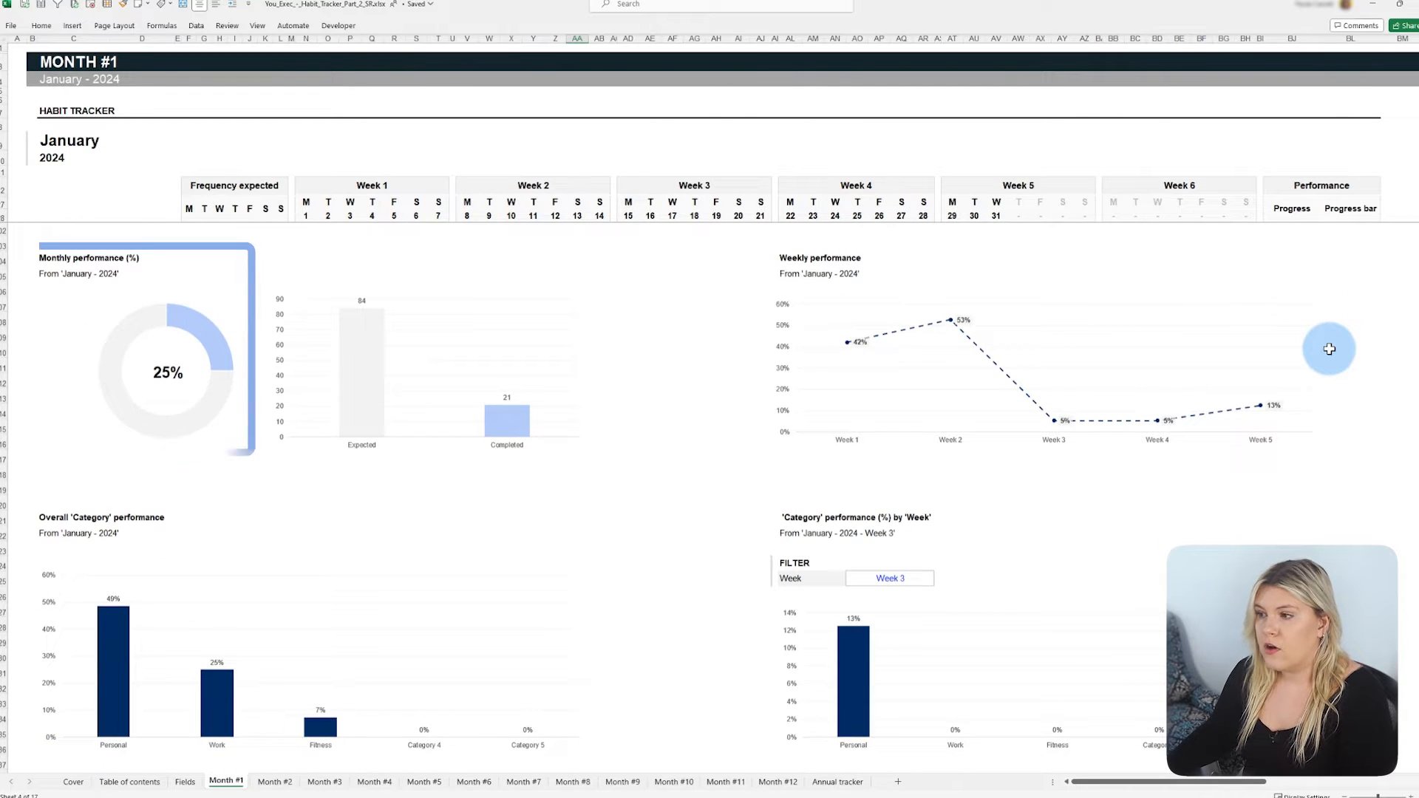
scroll("down", 3)
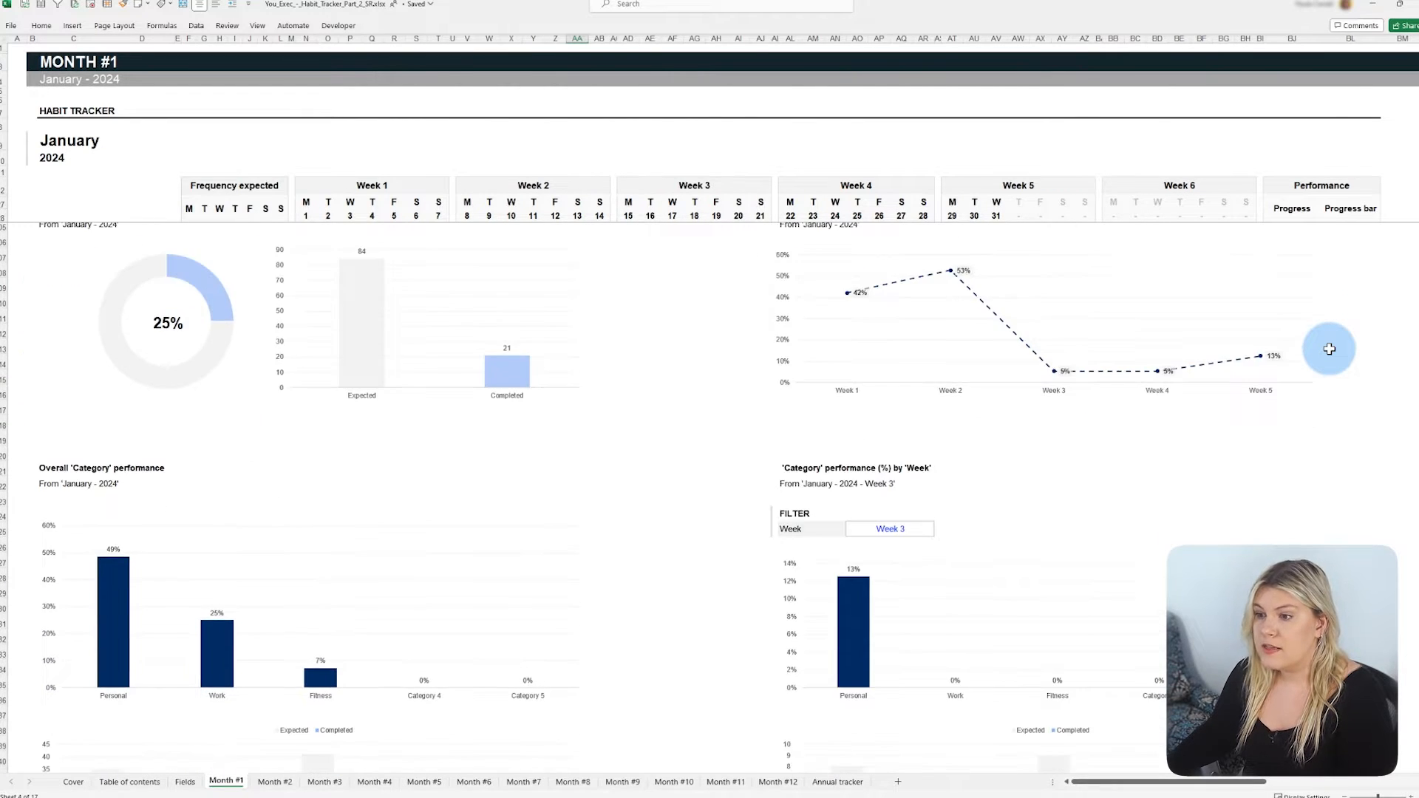
scroll("down", 3)
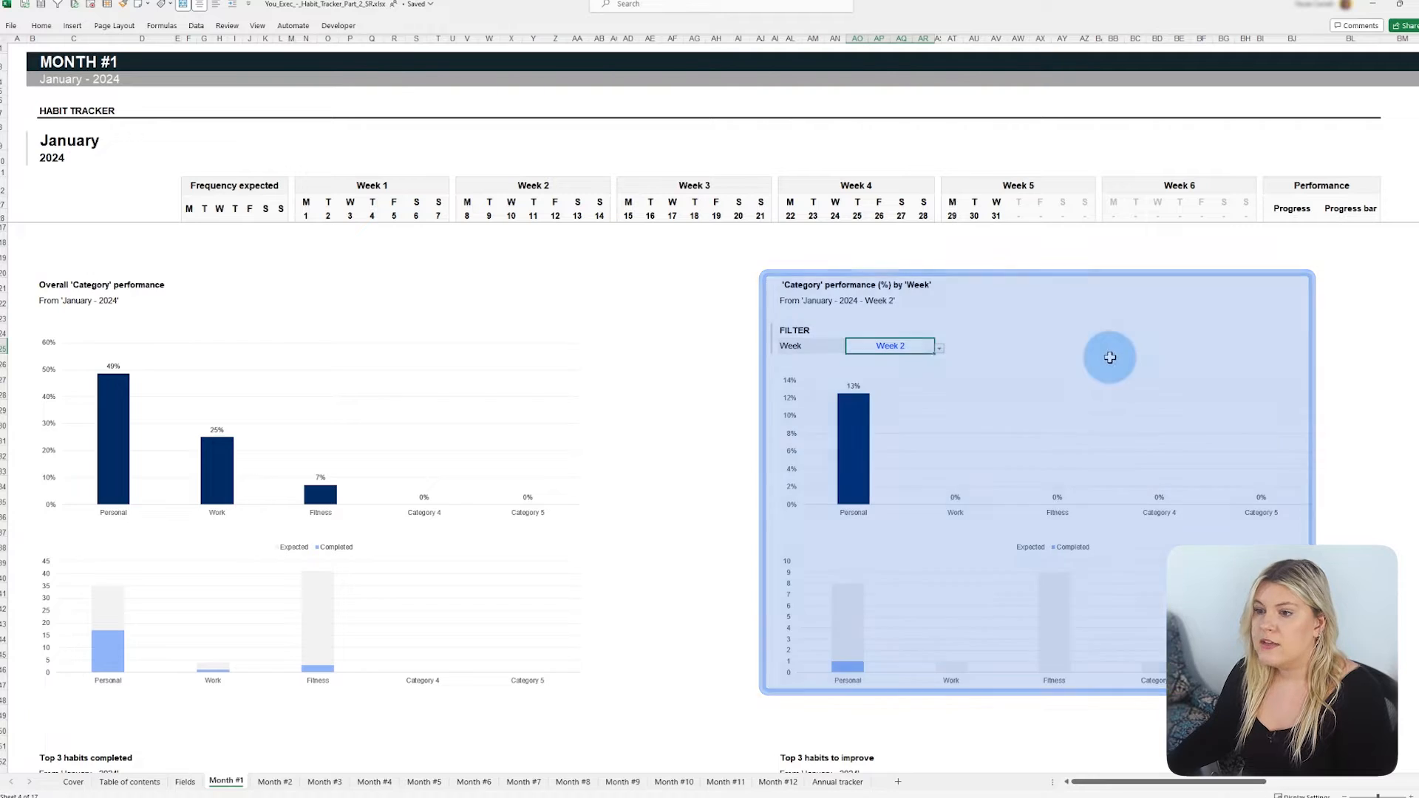
scroll("down", 3)
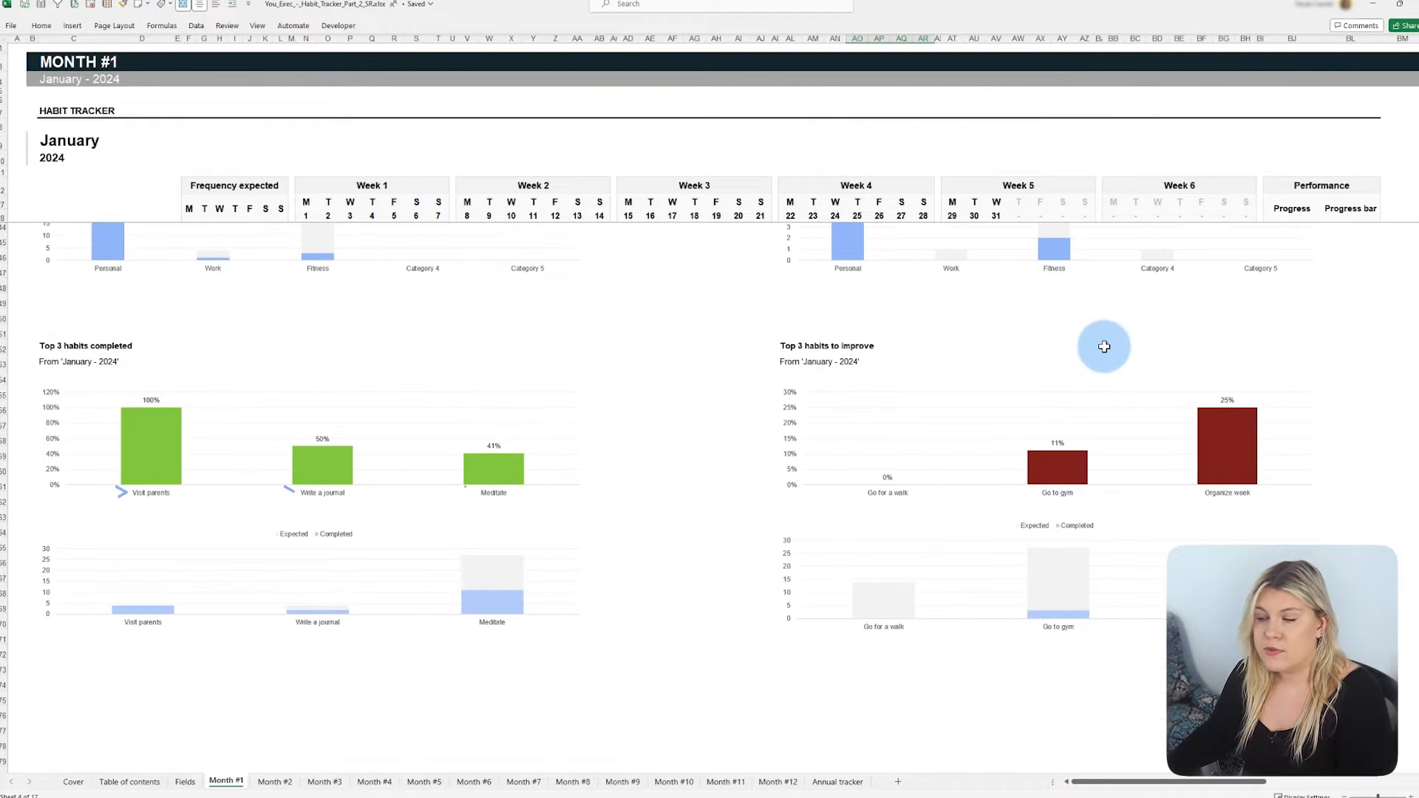
mouse_move(967, 342)
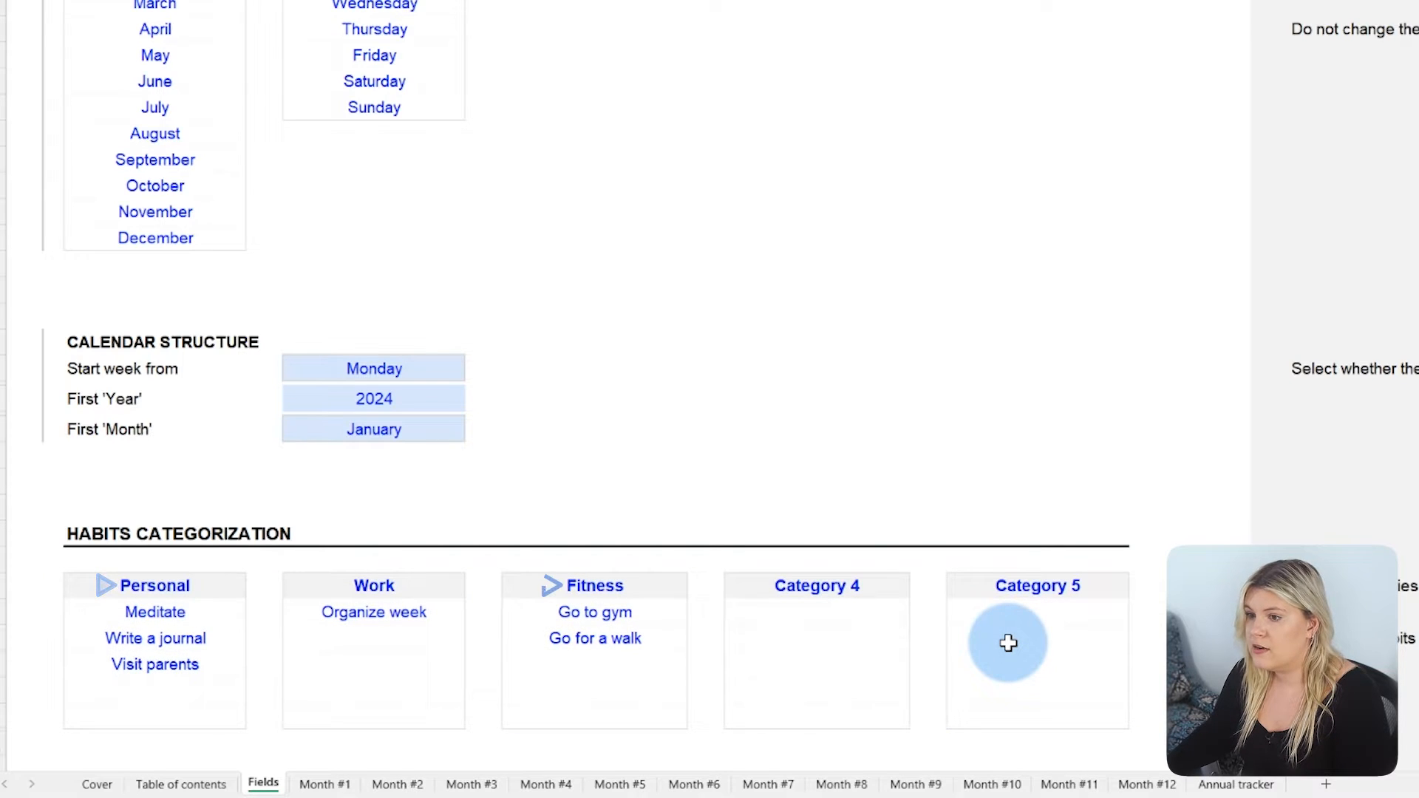
Enter Chores with Clean the house, Water plants and Walk the dog, then view January
type("Chores")
type("Clean the house")
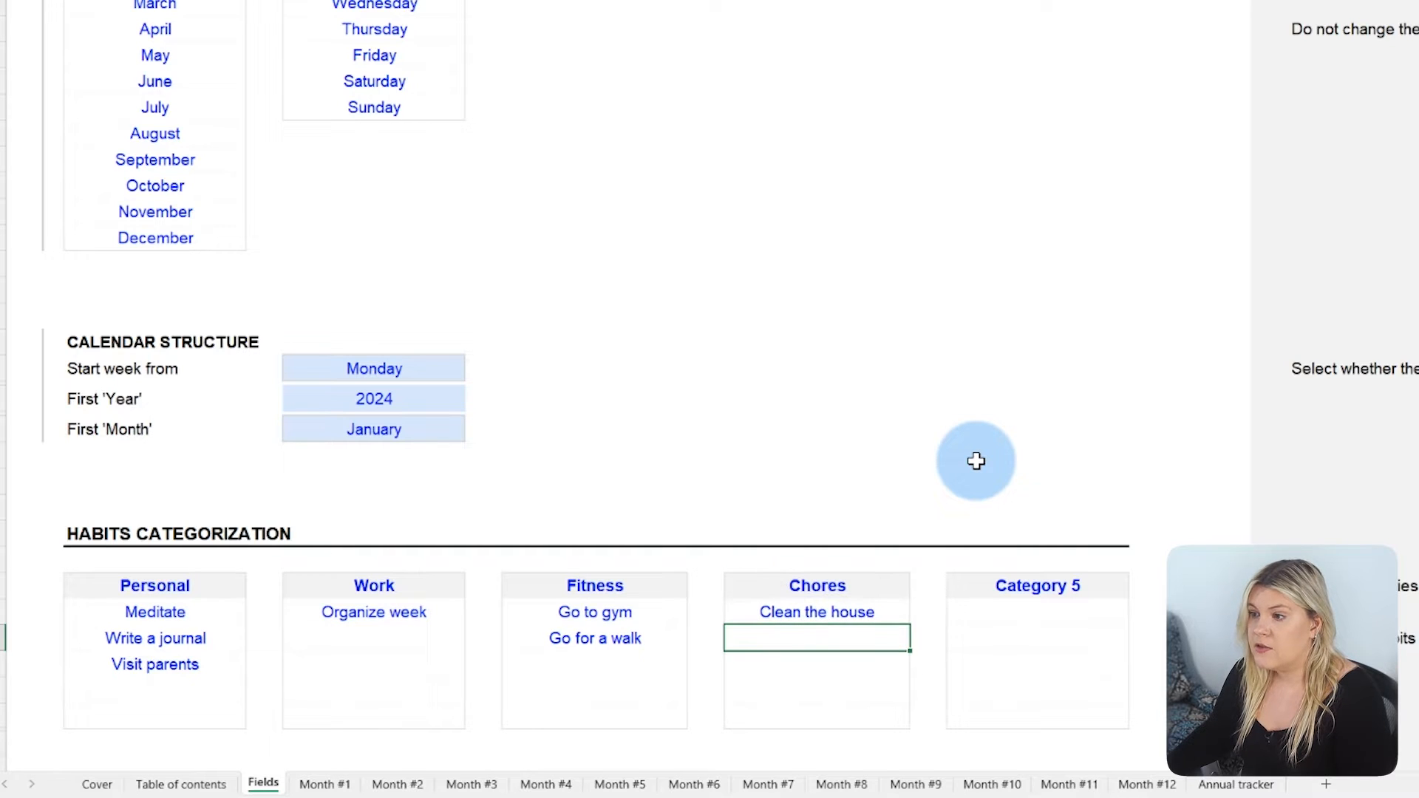
type("Walk t")
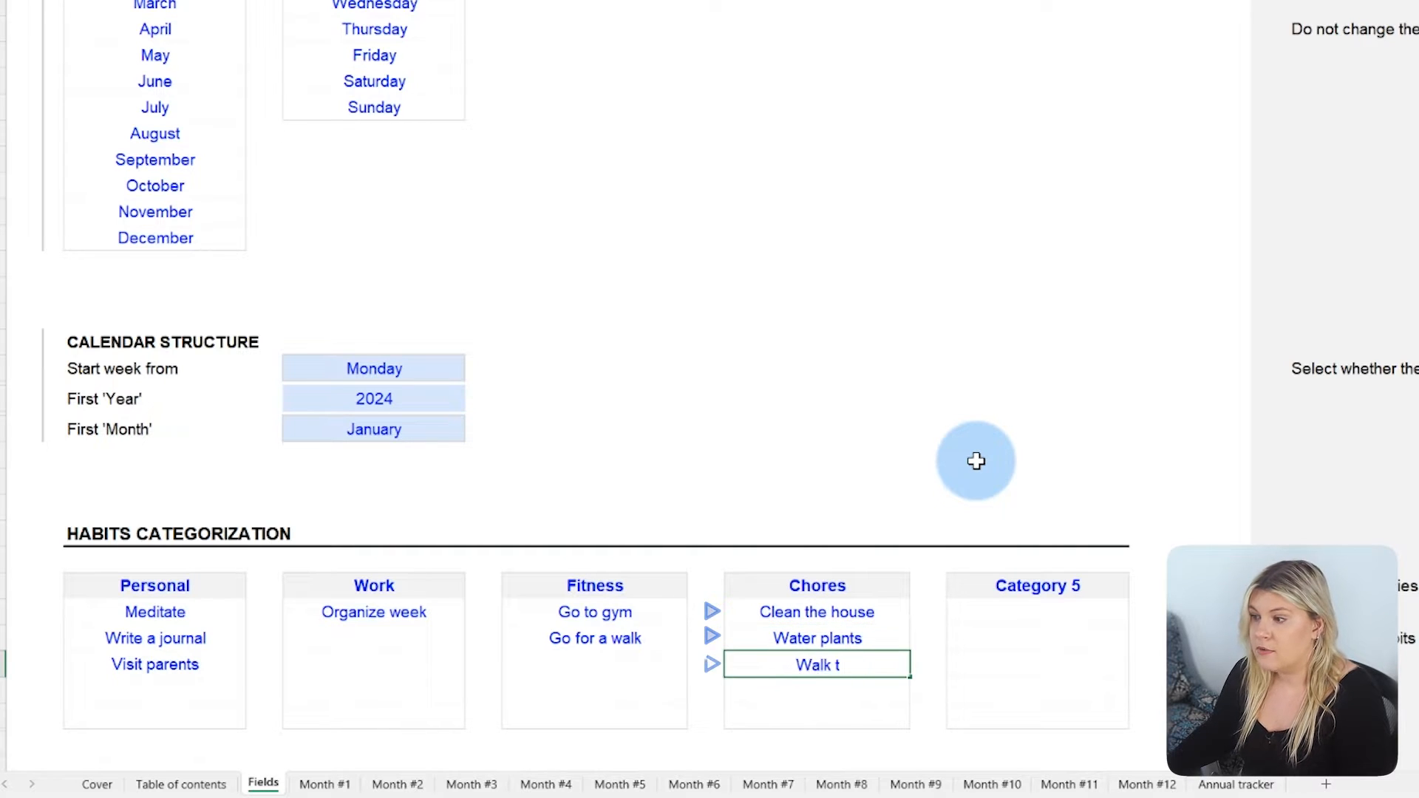
type("Walk the dog")
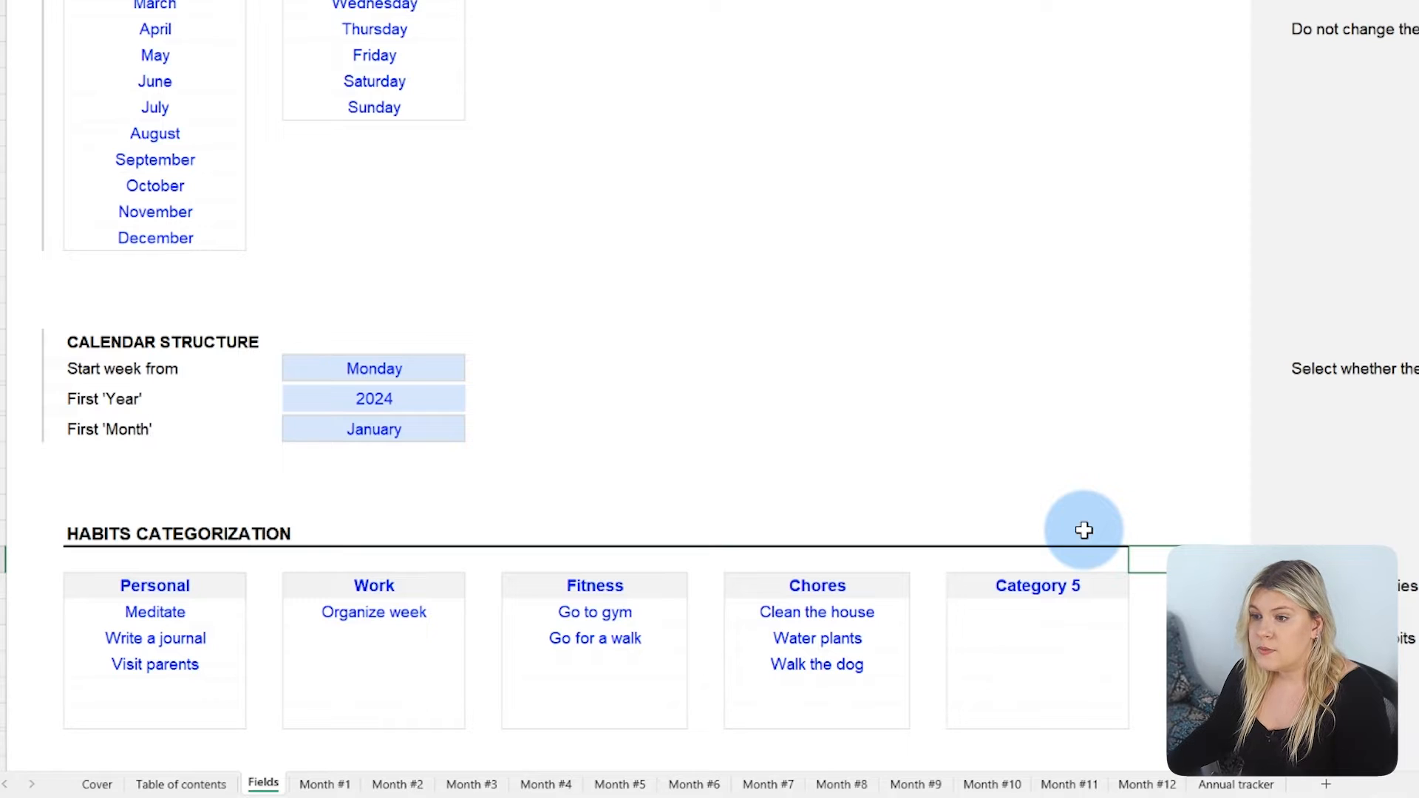
left_click(815, 637)
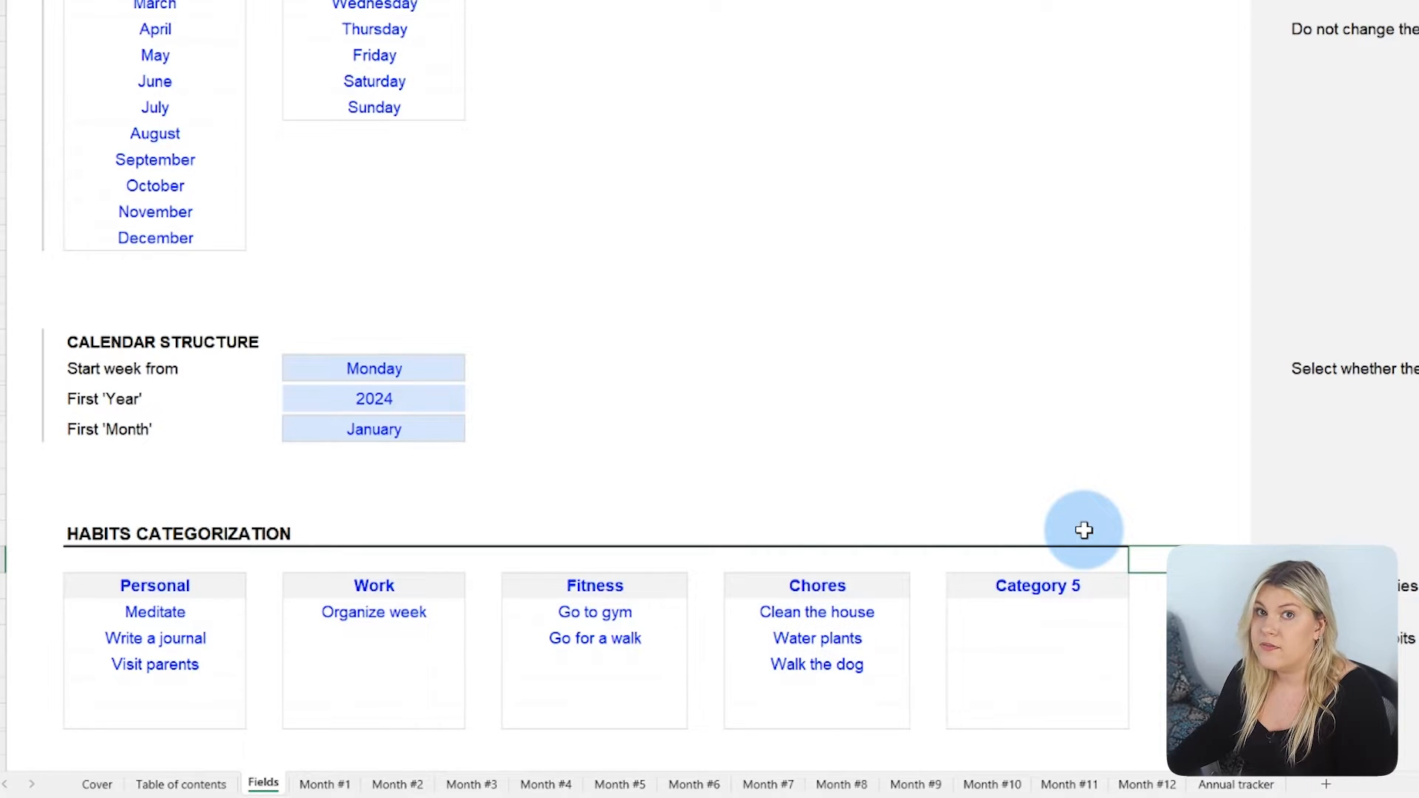
scroll("down", 3)
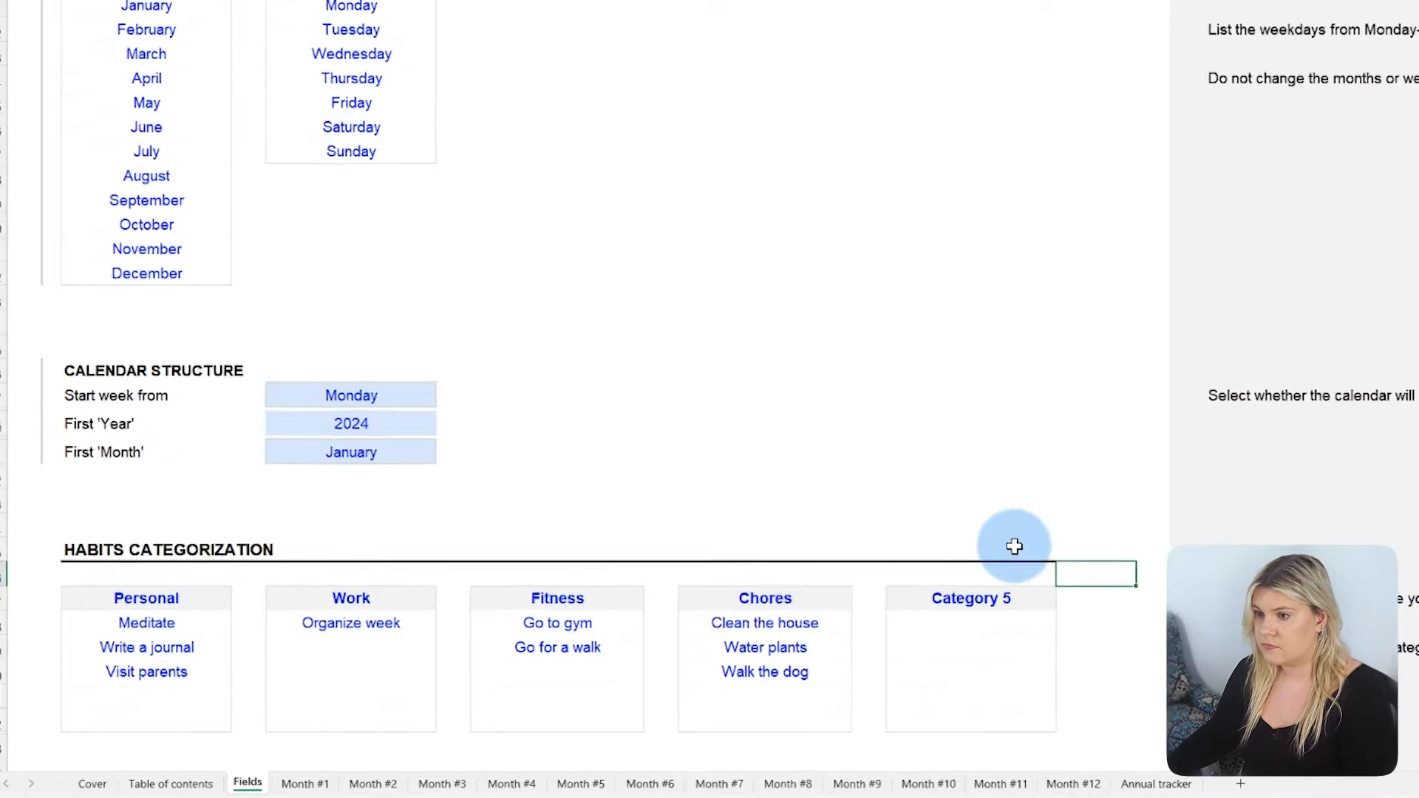
left_click(229, 782)
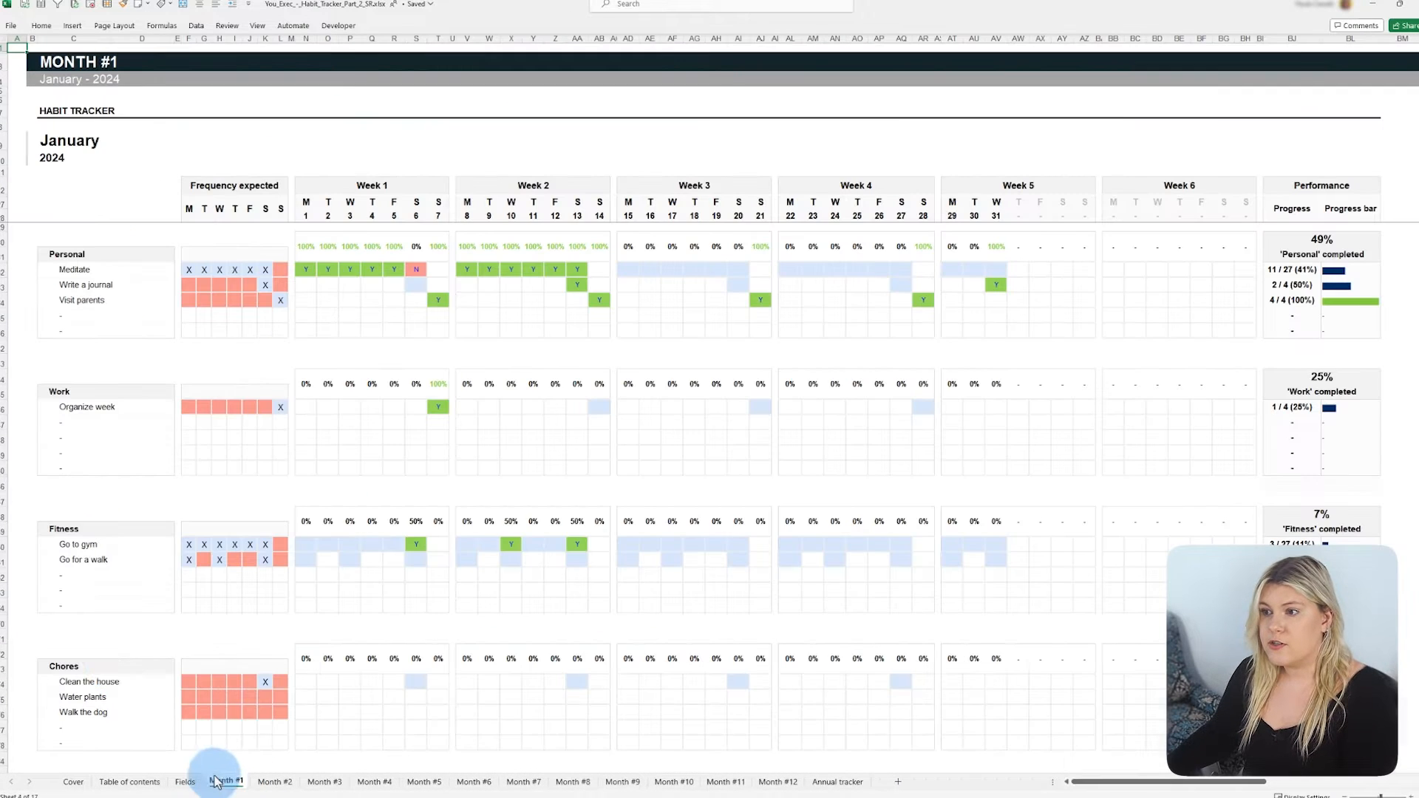
Mark Clean the house done in week 1 and add New habit under Chores
left_click(415, 682)
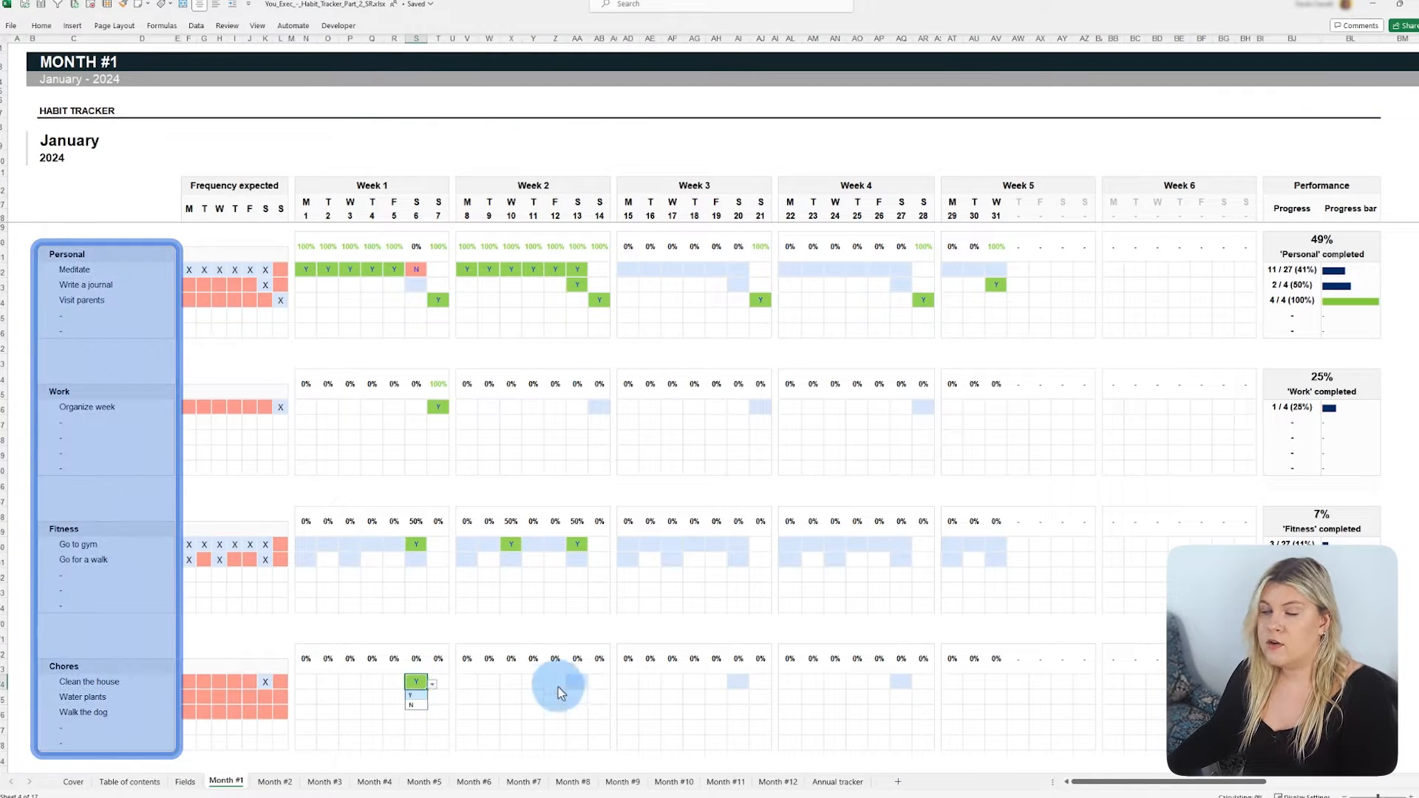
left_click(275, 782)
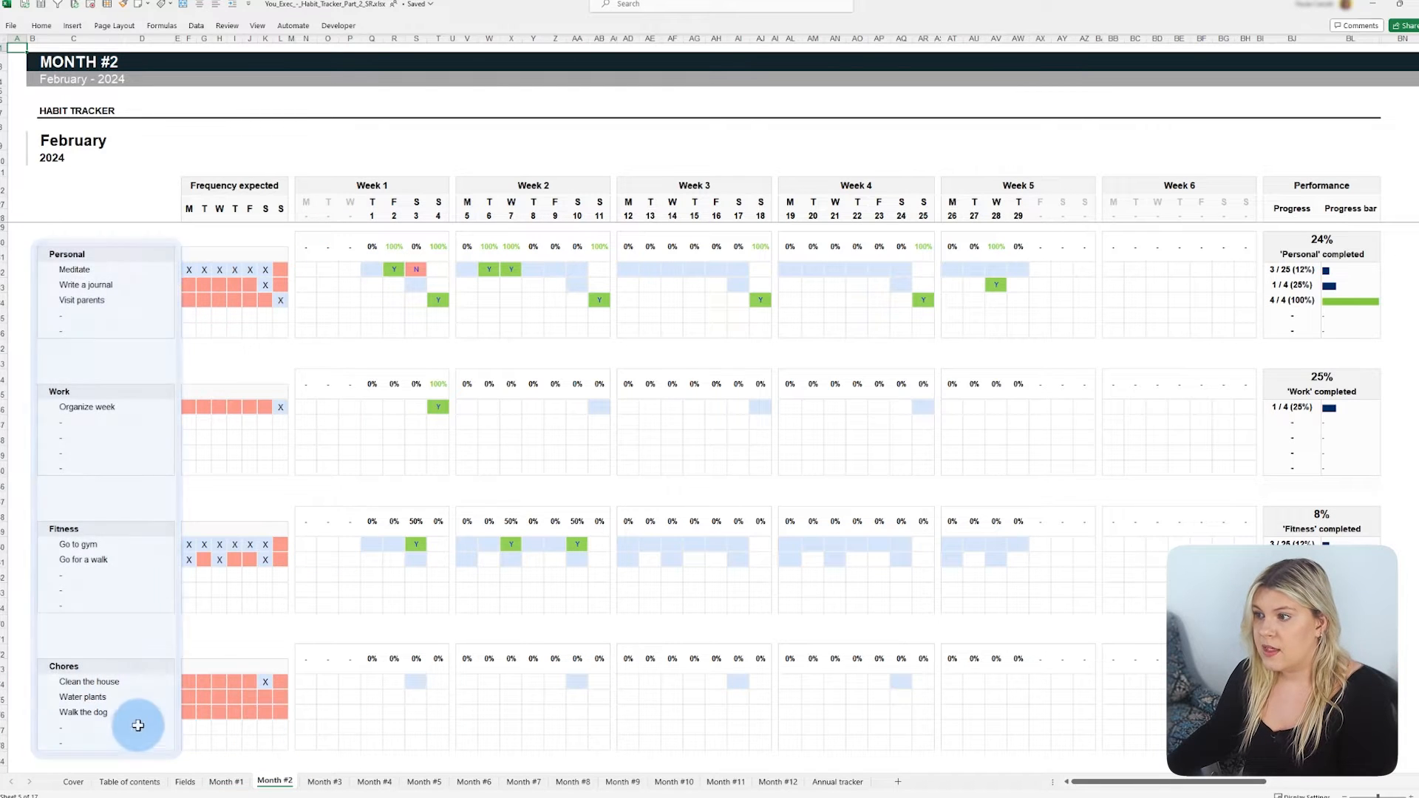
type("New habit")
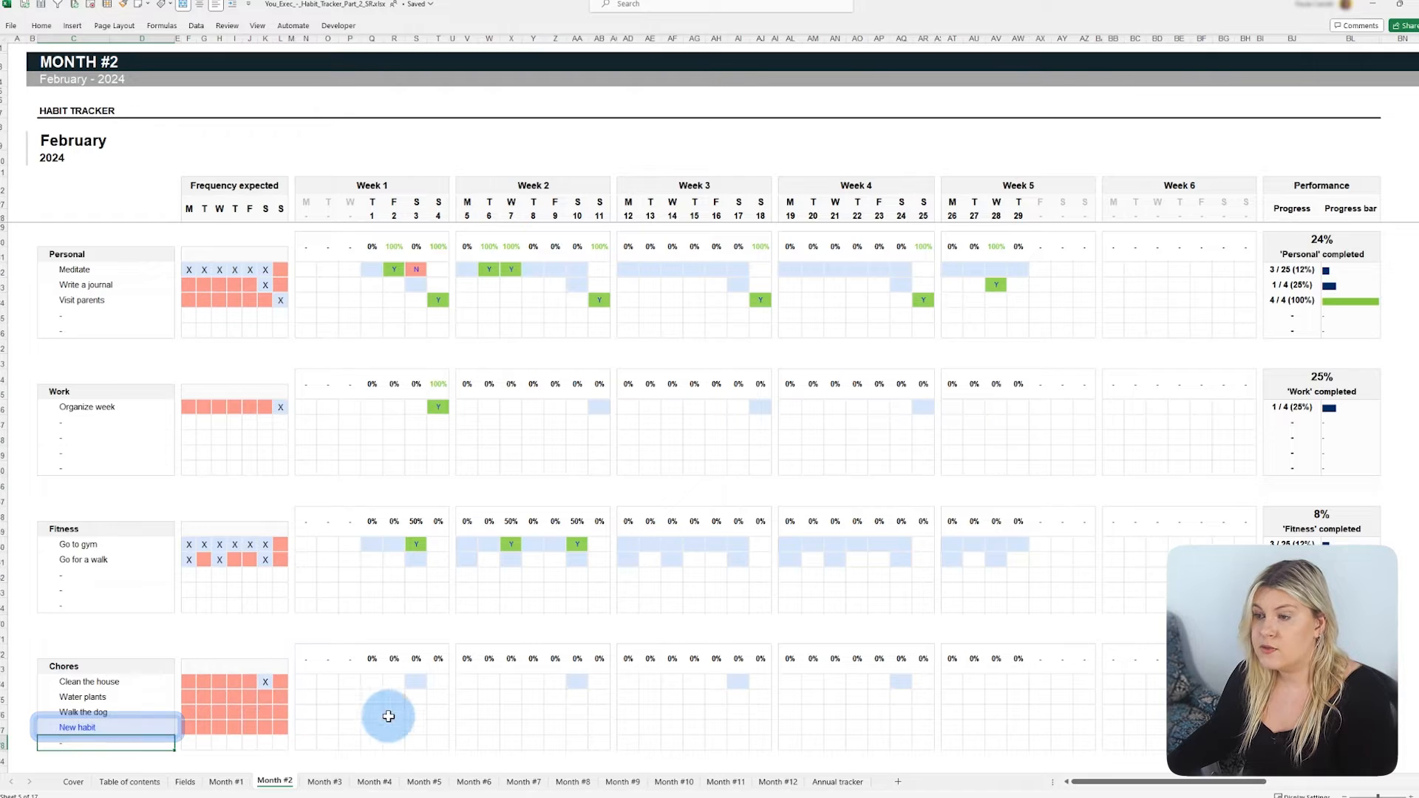
left_click(106, 742)
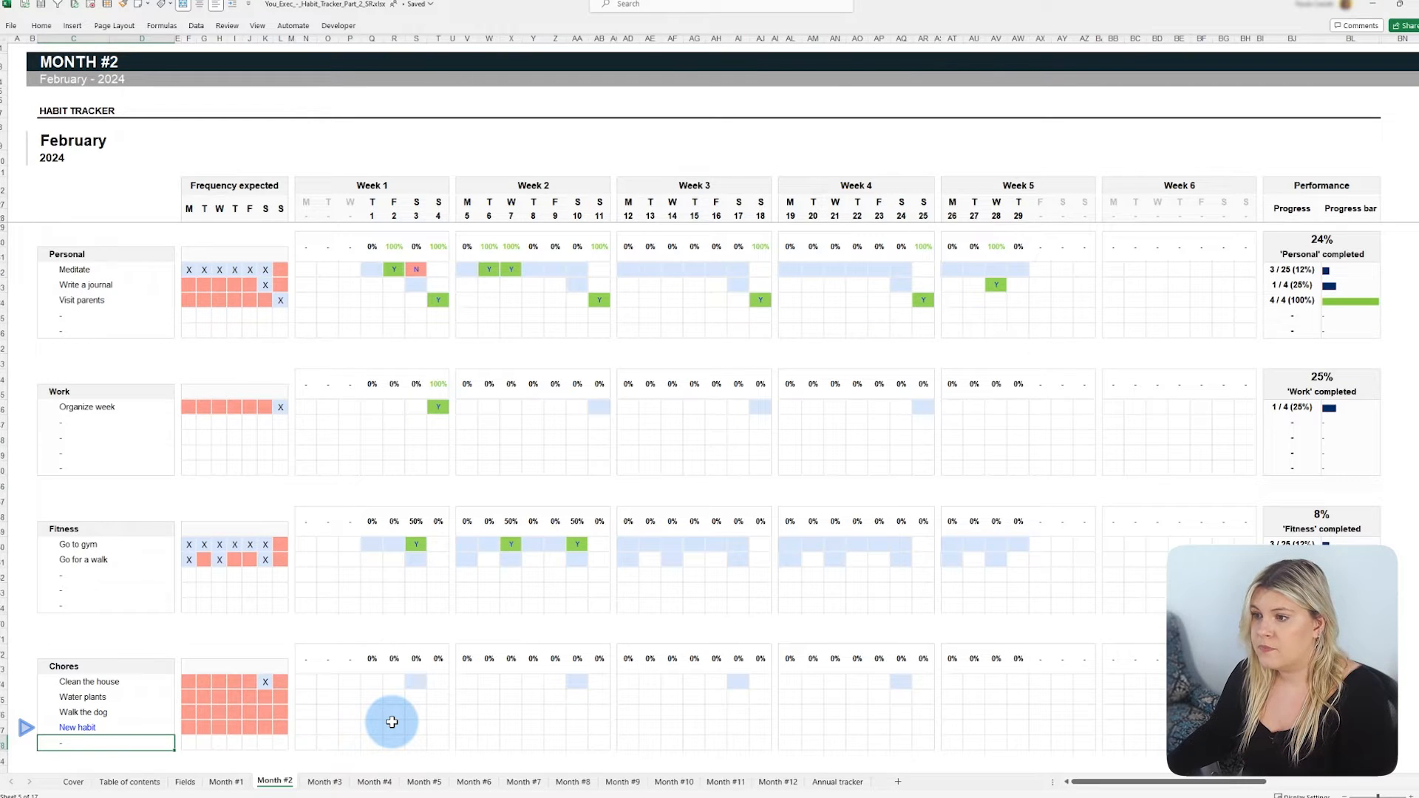
Browse the March, April and May trackers, then open the Fields settings sheet
left_click(322, 781)
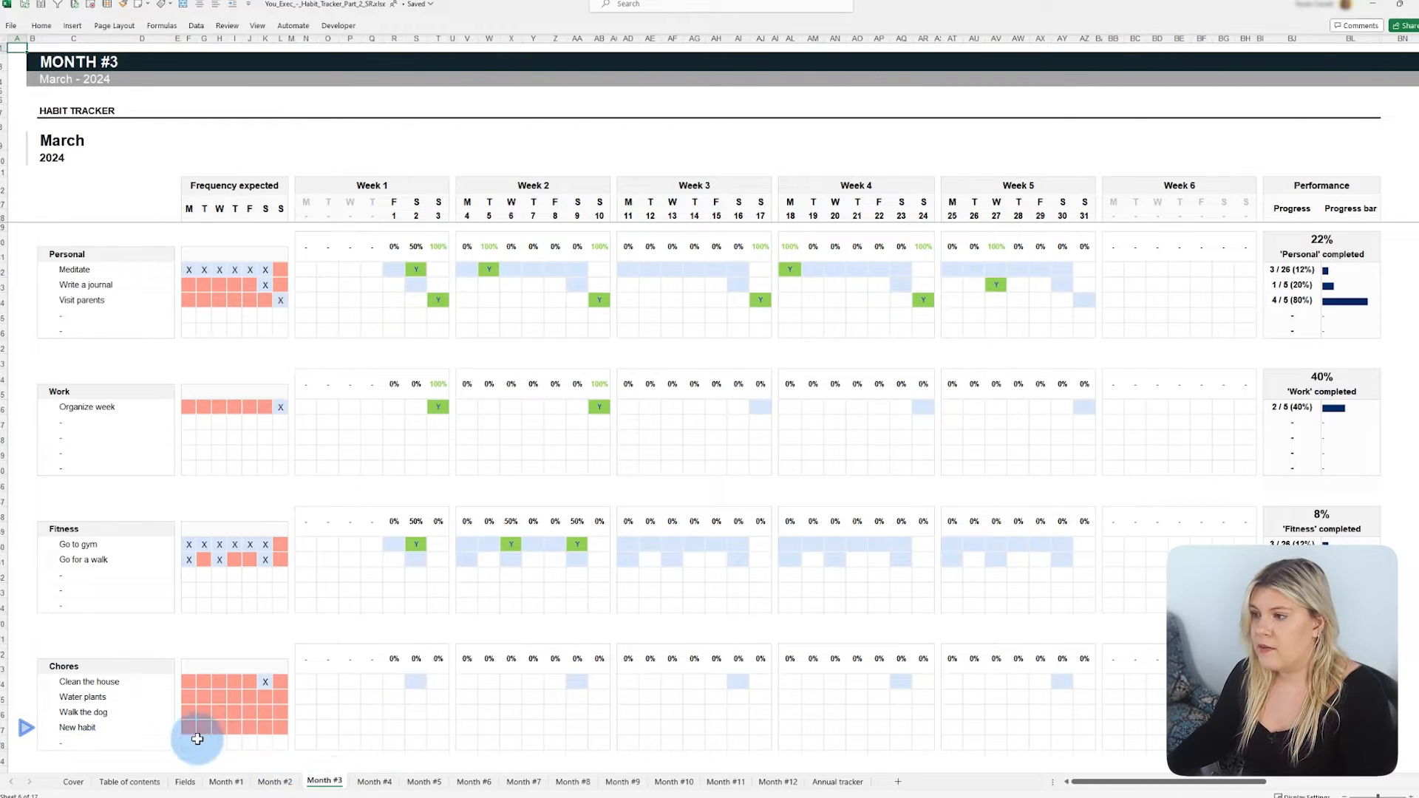
left_click(372, 781)
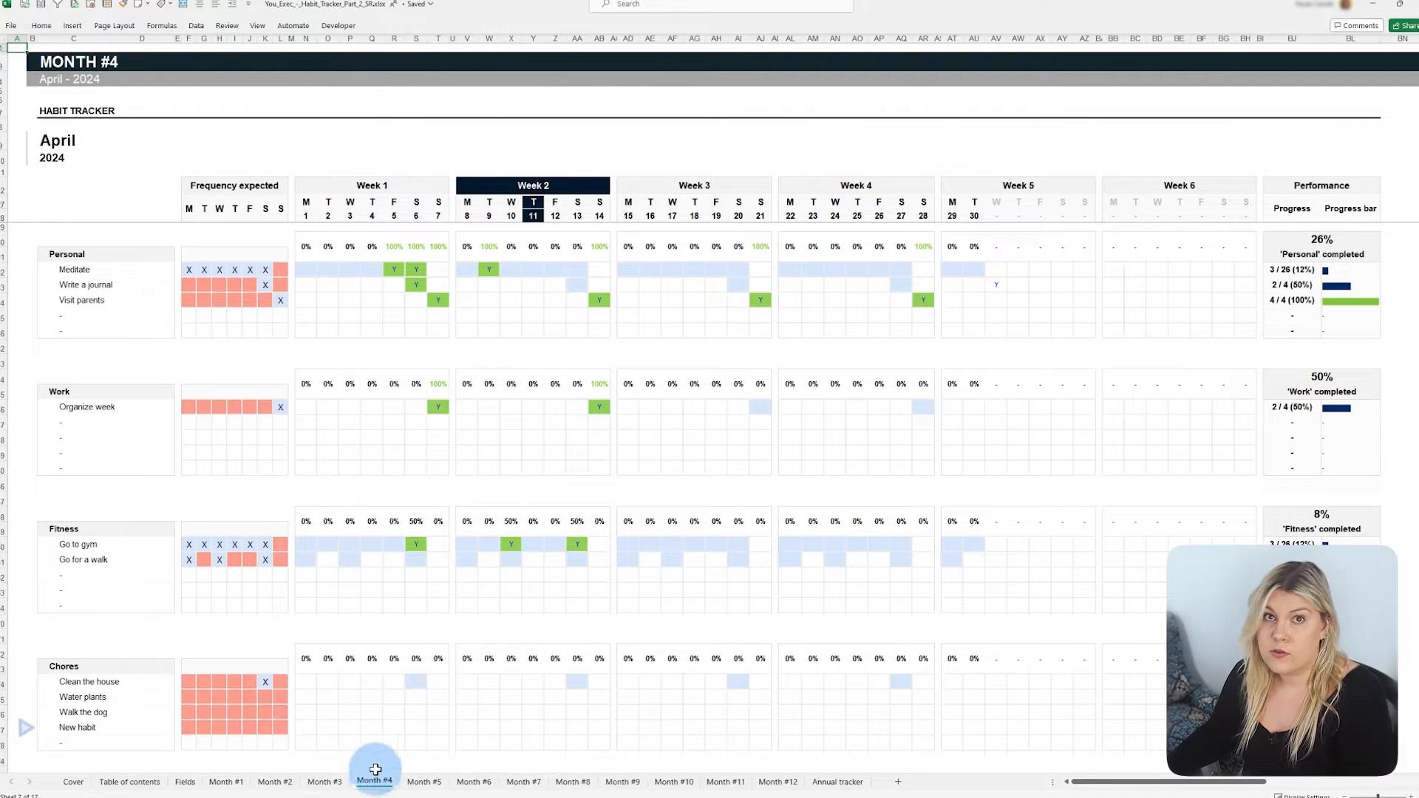
left_click(423, 781)
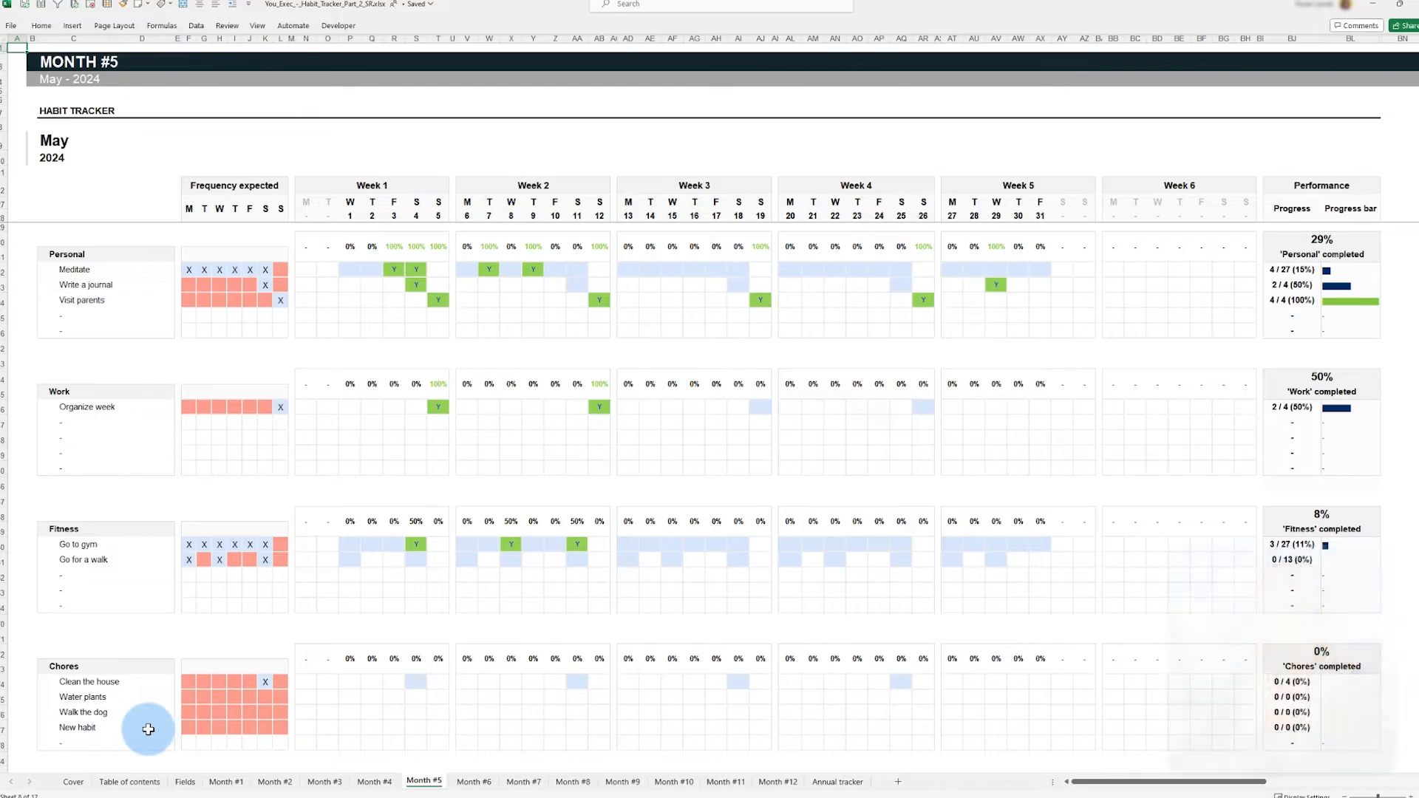
left_click(1076, 785)
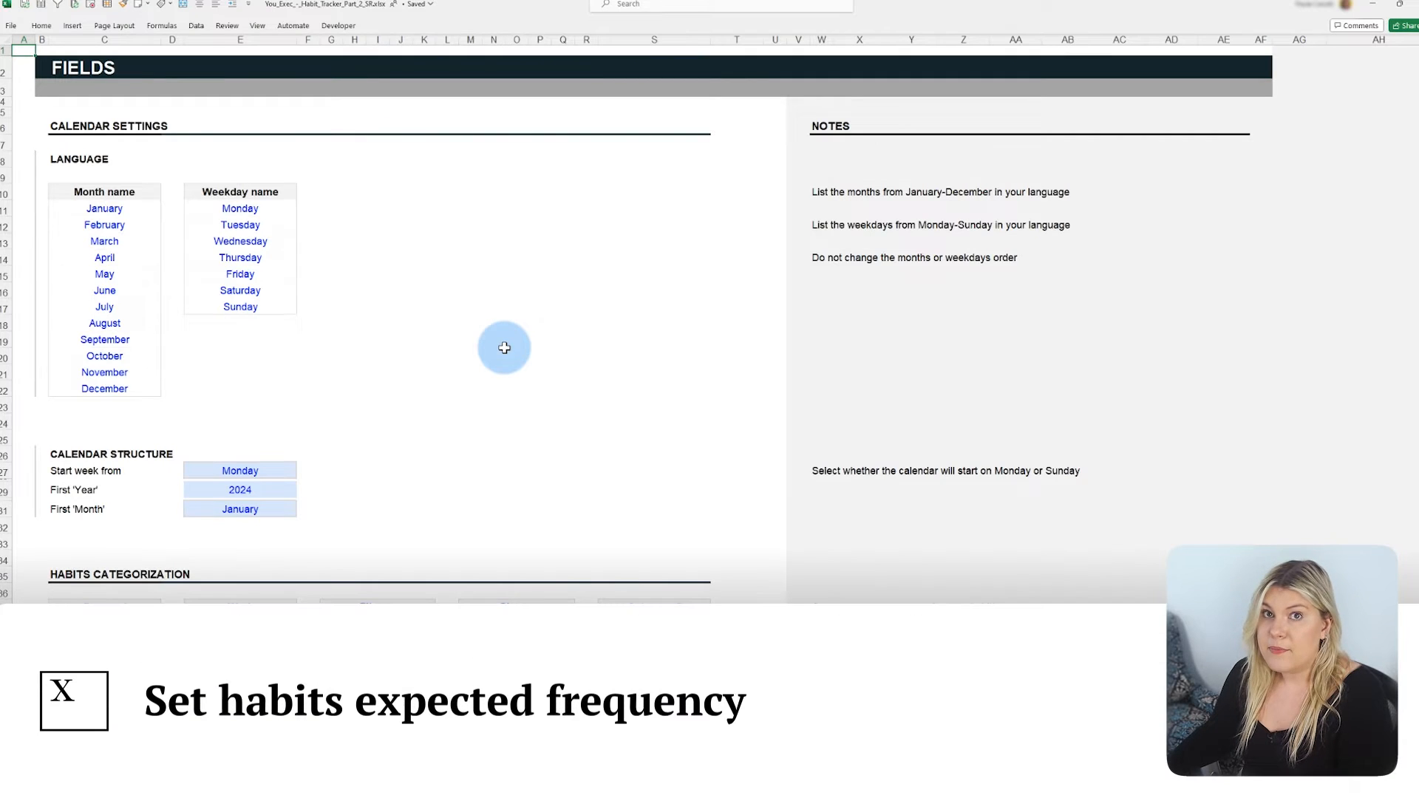
Mark Walk the dog's Friday with X for 3/7 days, then view January
scroll("down", 3)
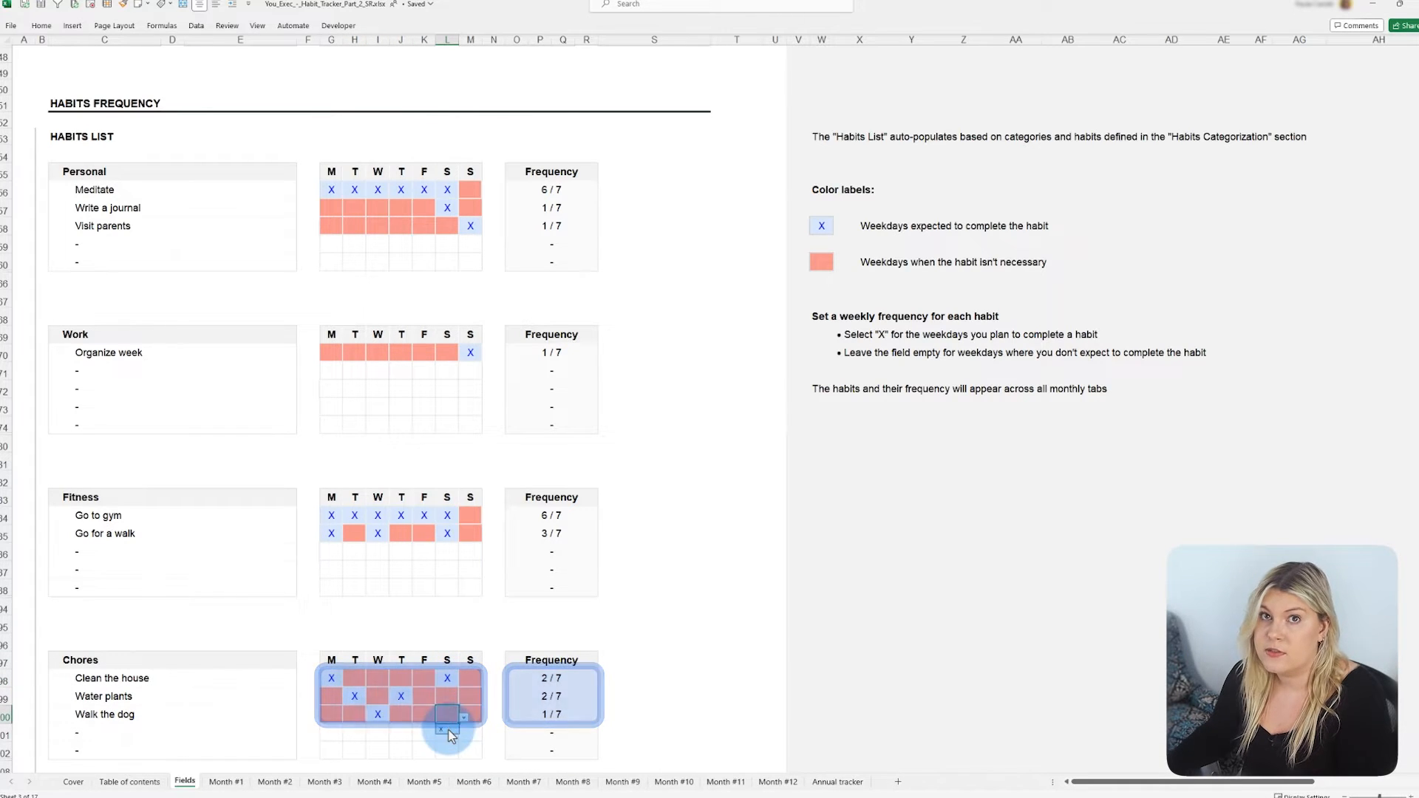
type("X")
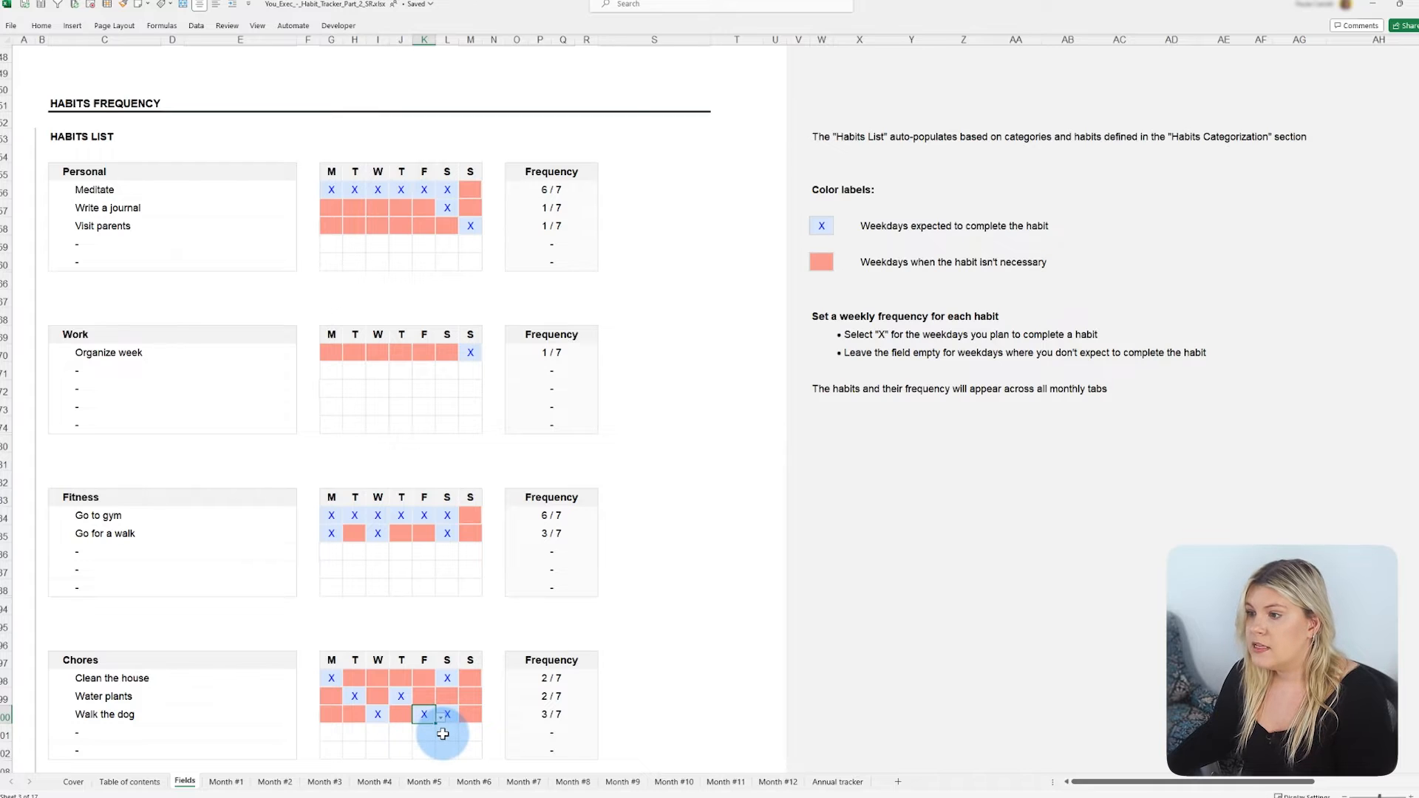
left_click(226, 781)
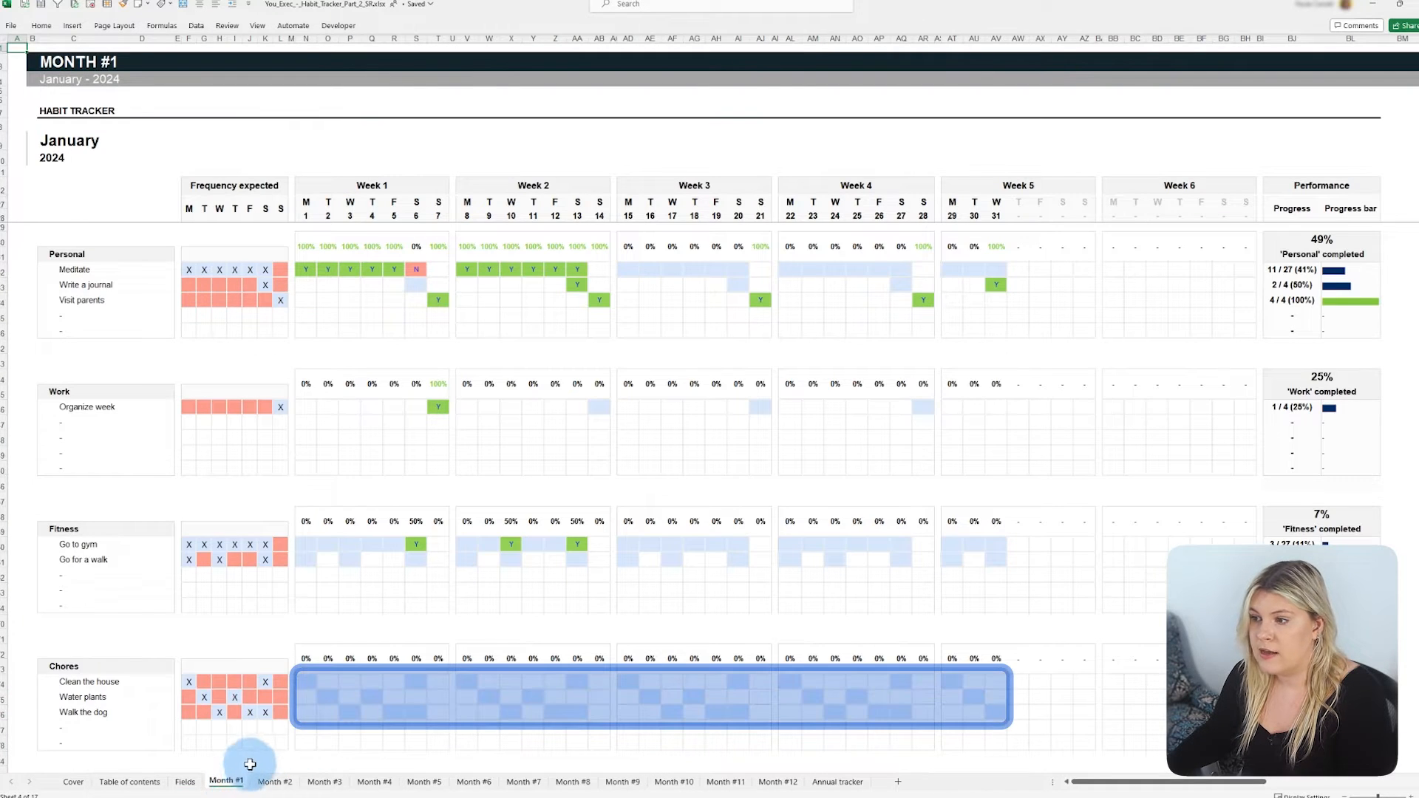
mouse_move(368, 741)
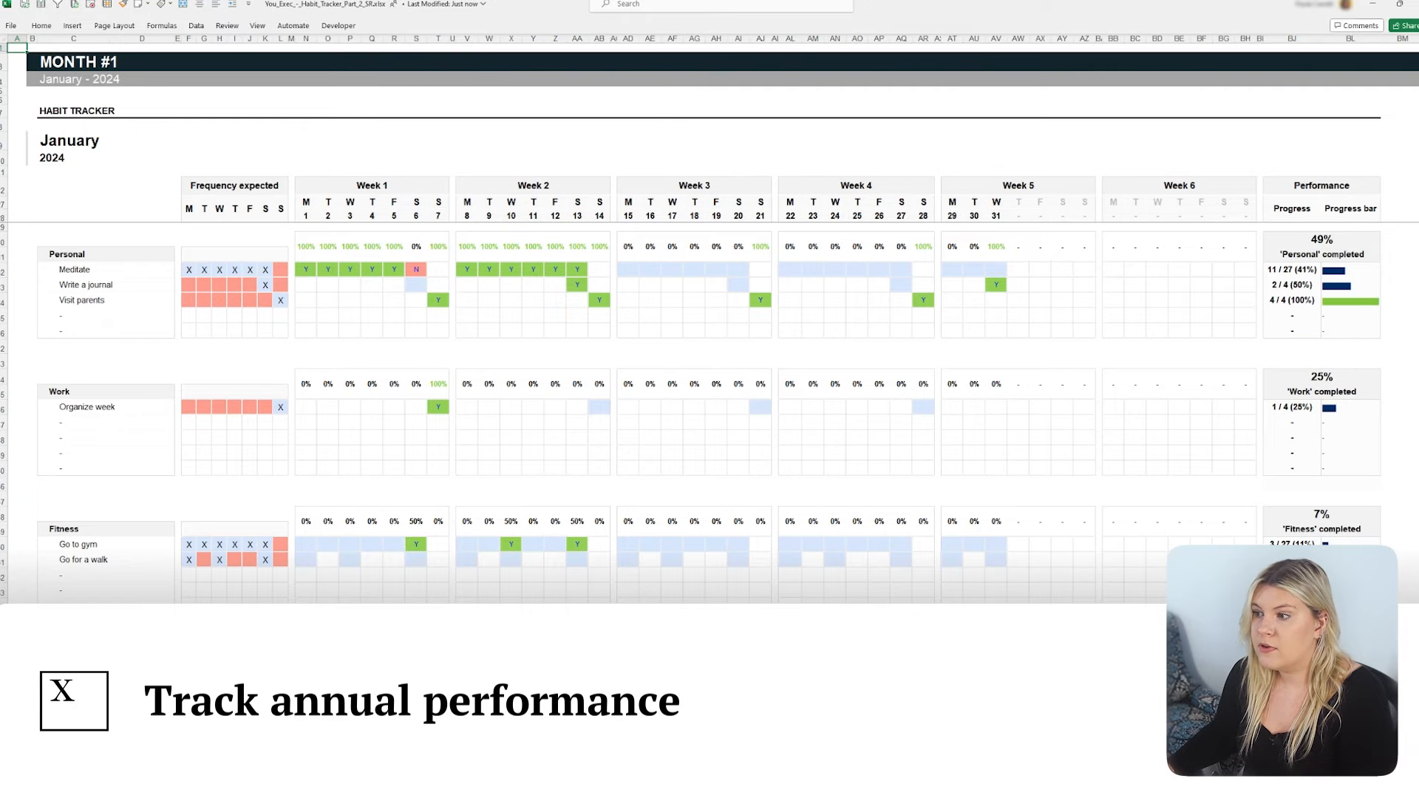
Filter the Annual tracker's habits chart to Fitness, then back to Personal
left_click(838, 781)
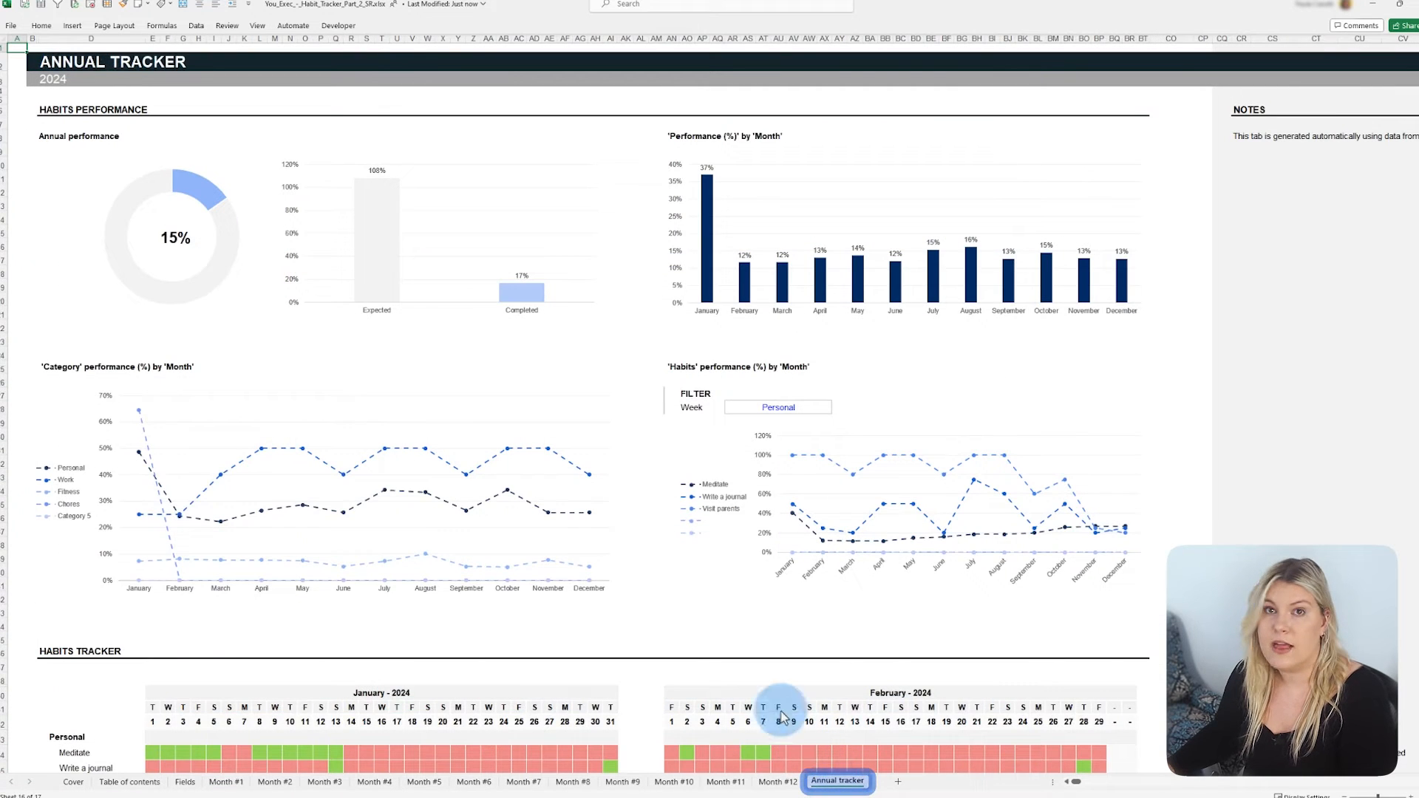
scroll("down", 3)
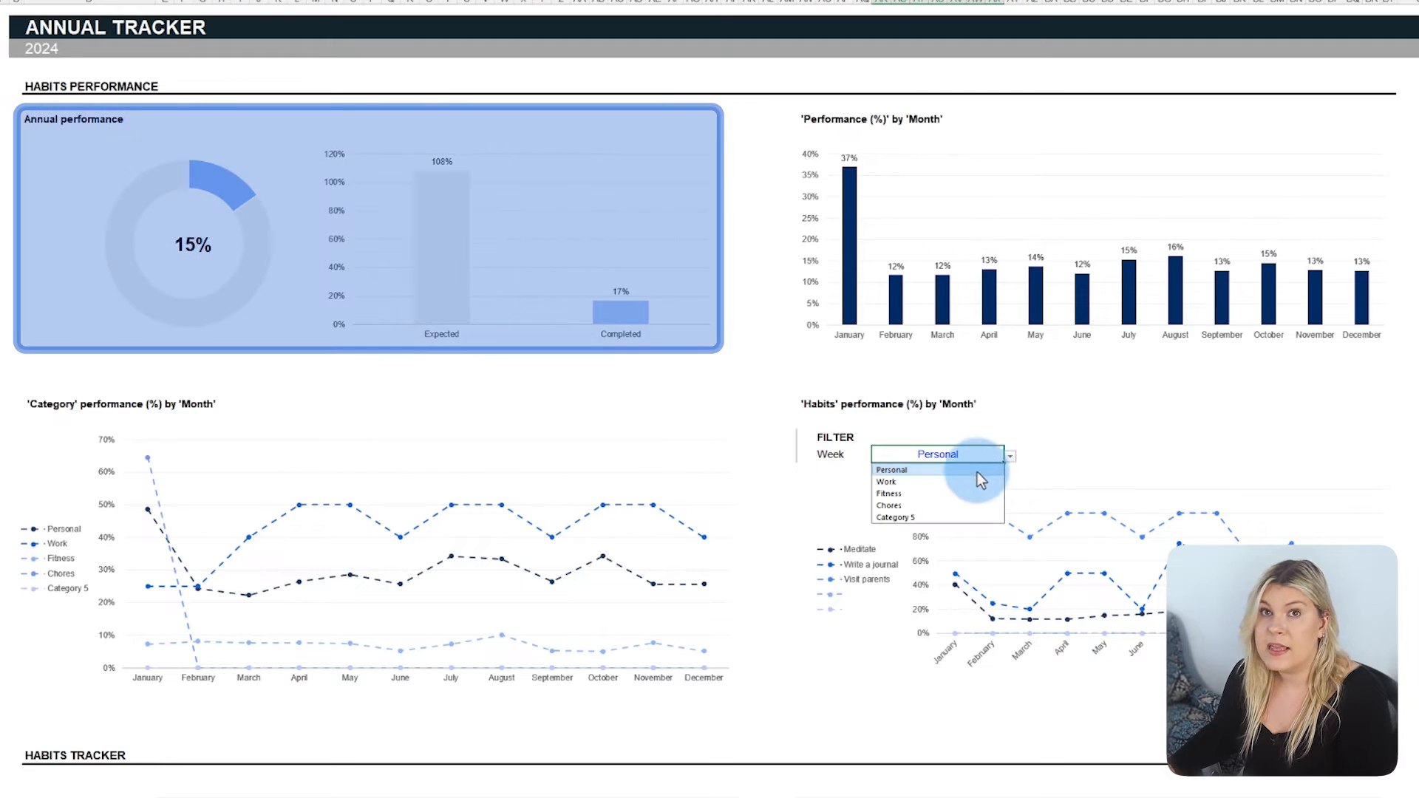
left_click(888, 492)
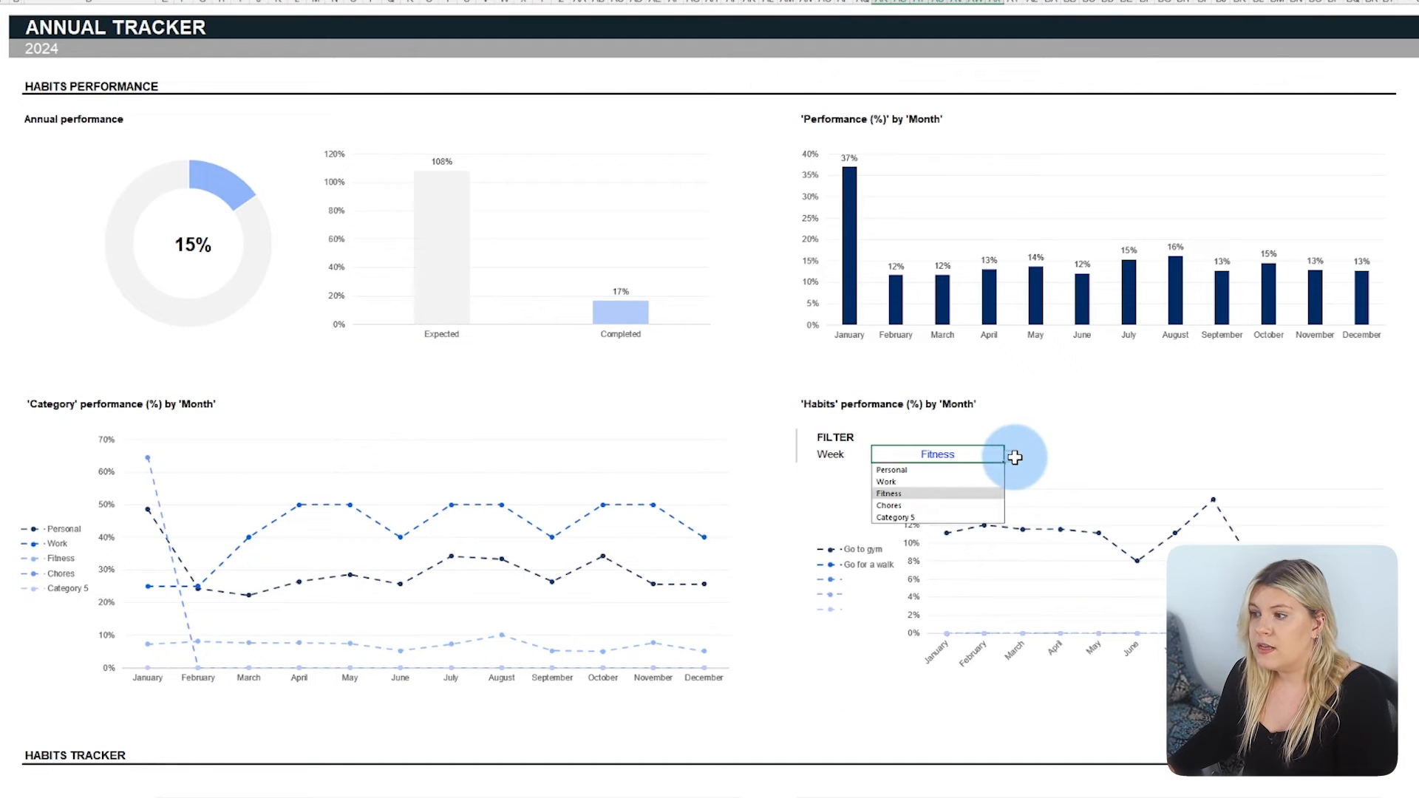
left_click(890, 470)
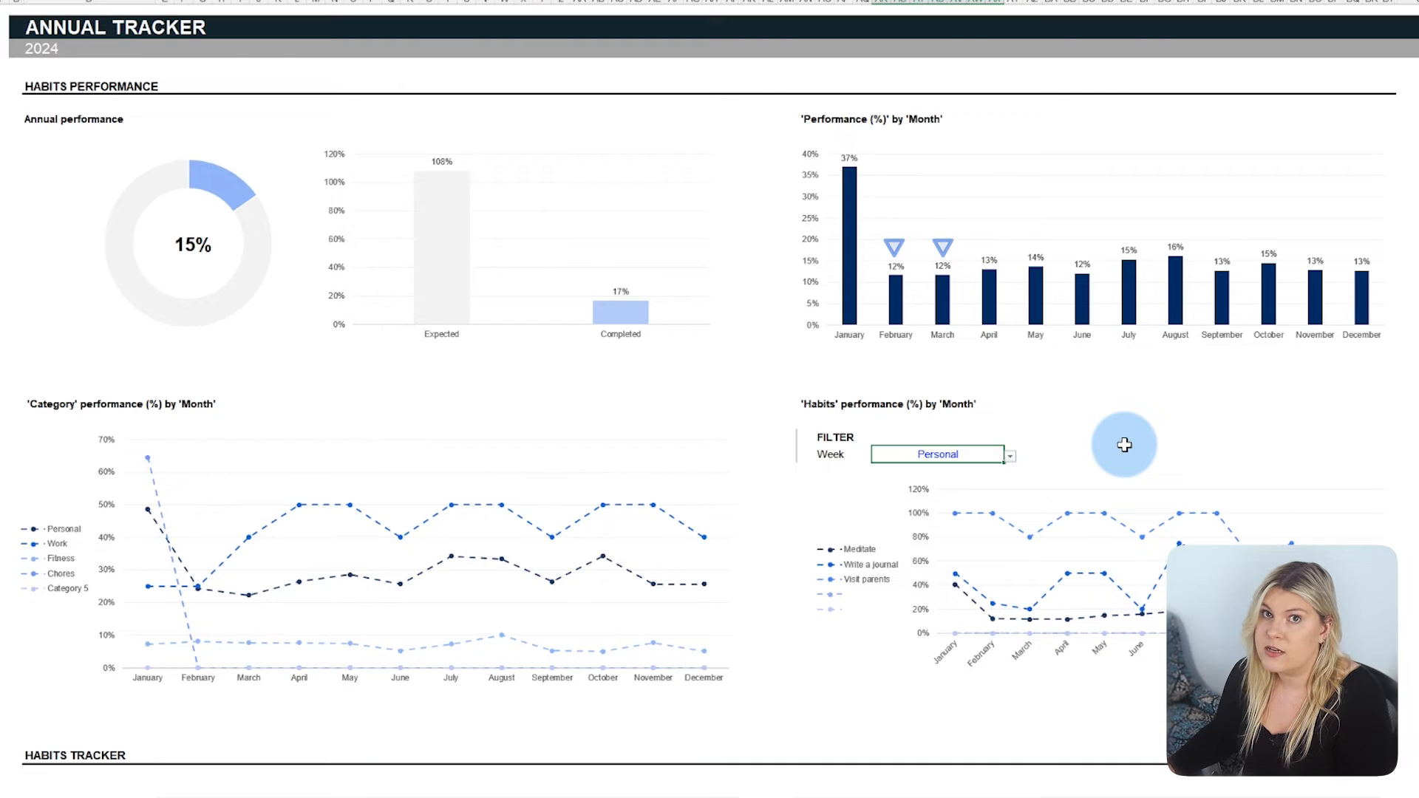
scroll("down", 3)
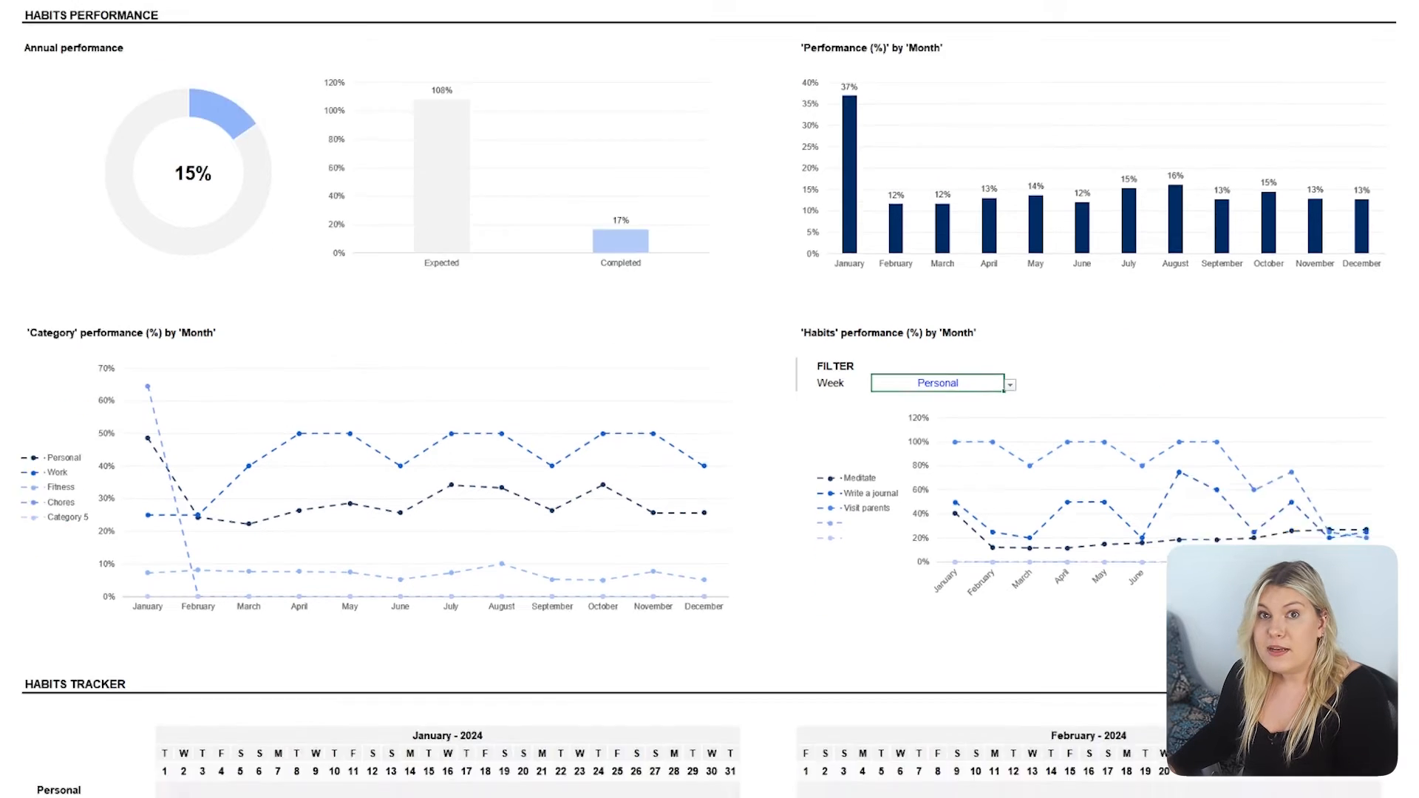
Scroll through the yearly Habits Tracker grid, then return to the Fields sheet
scroll("down", 3)
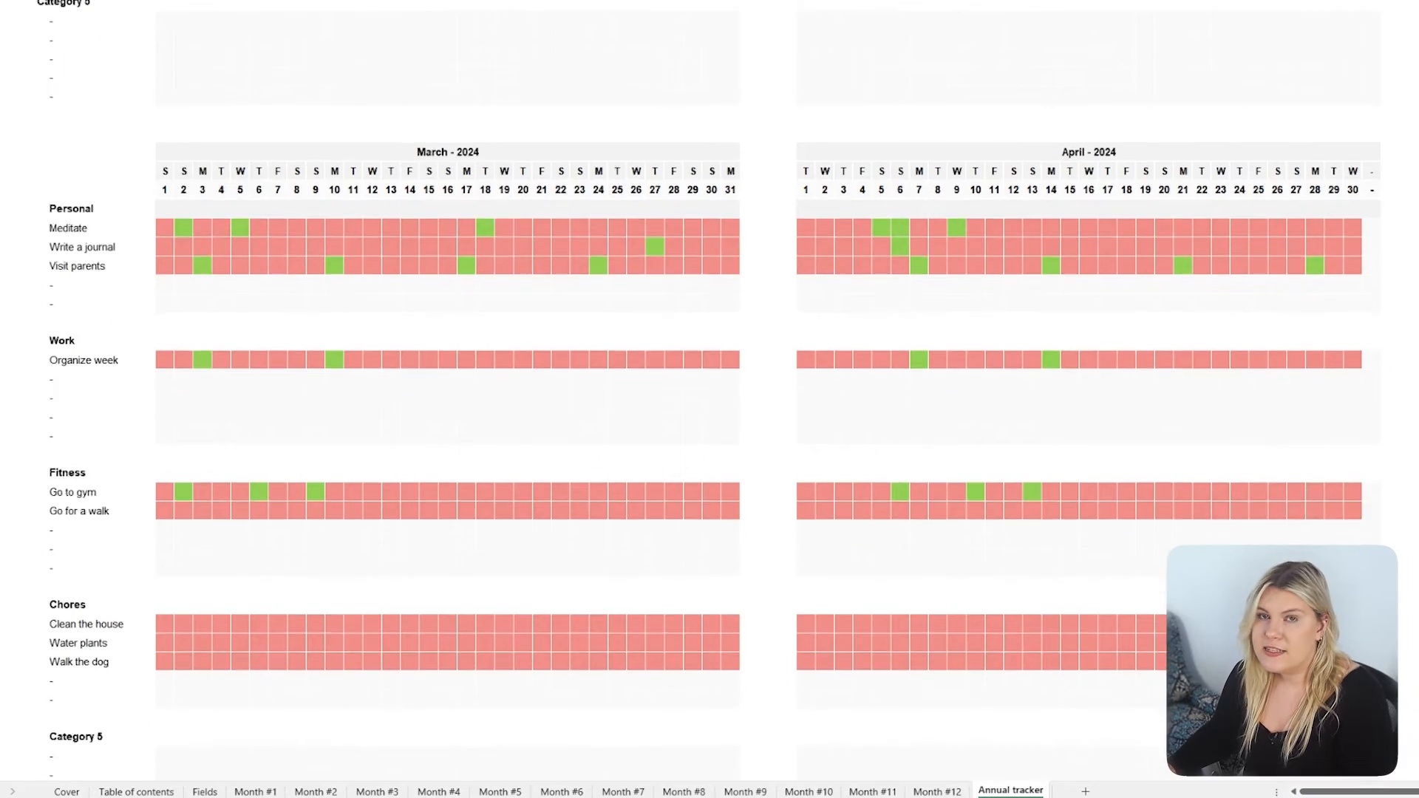
scroll("down", 3)
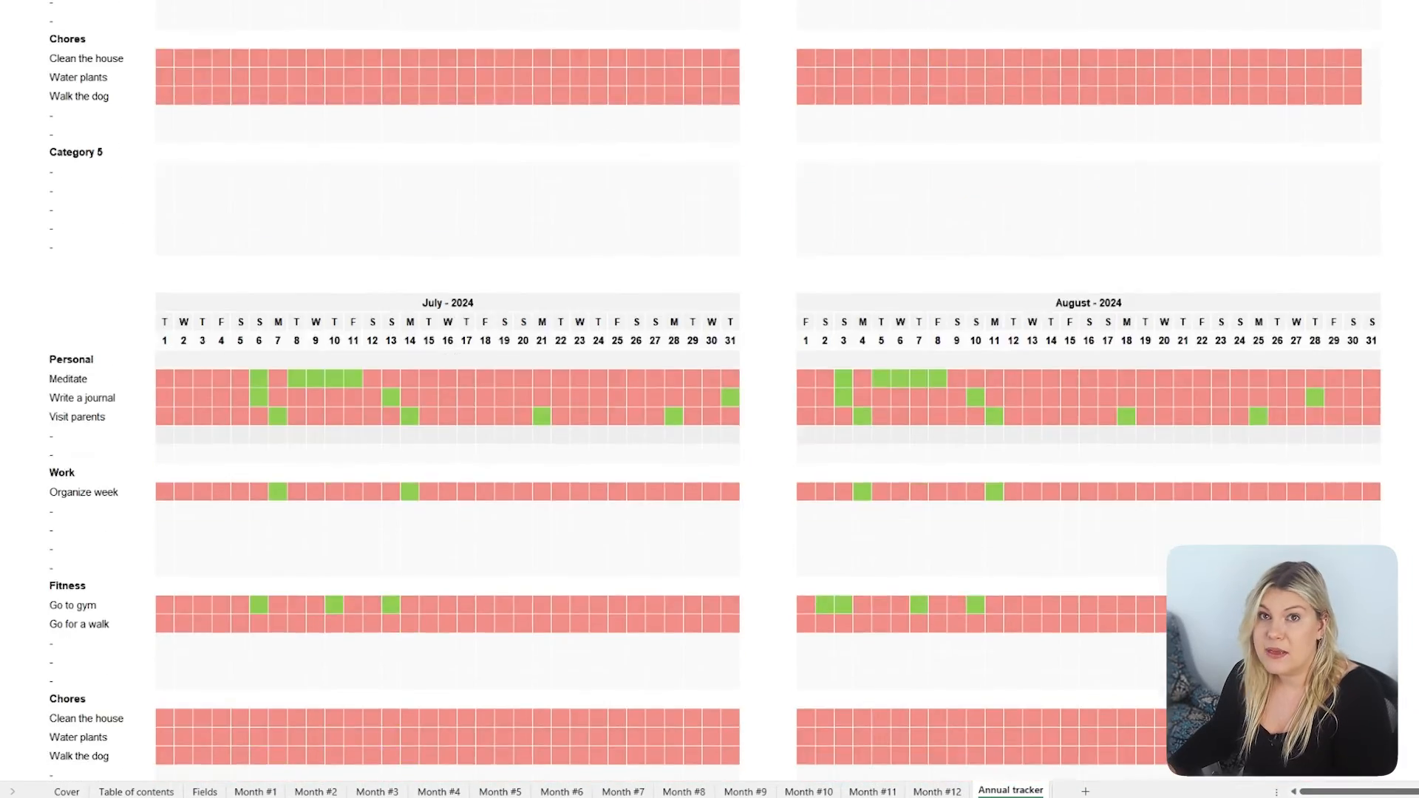
scroll("down", 3)
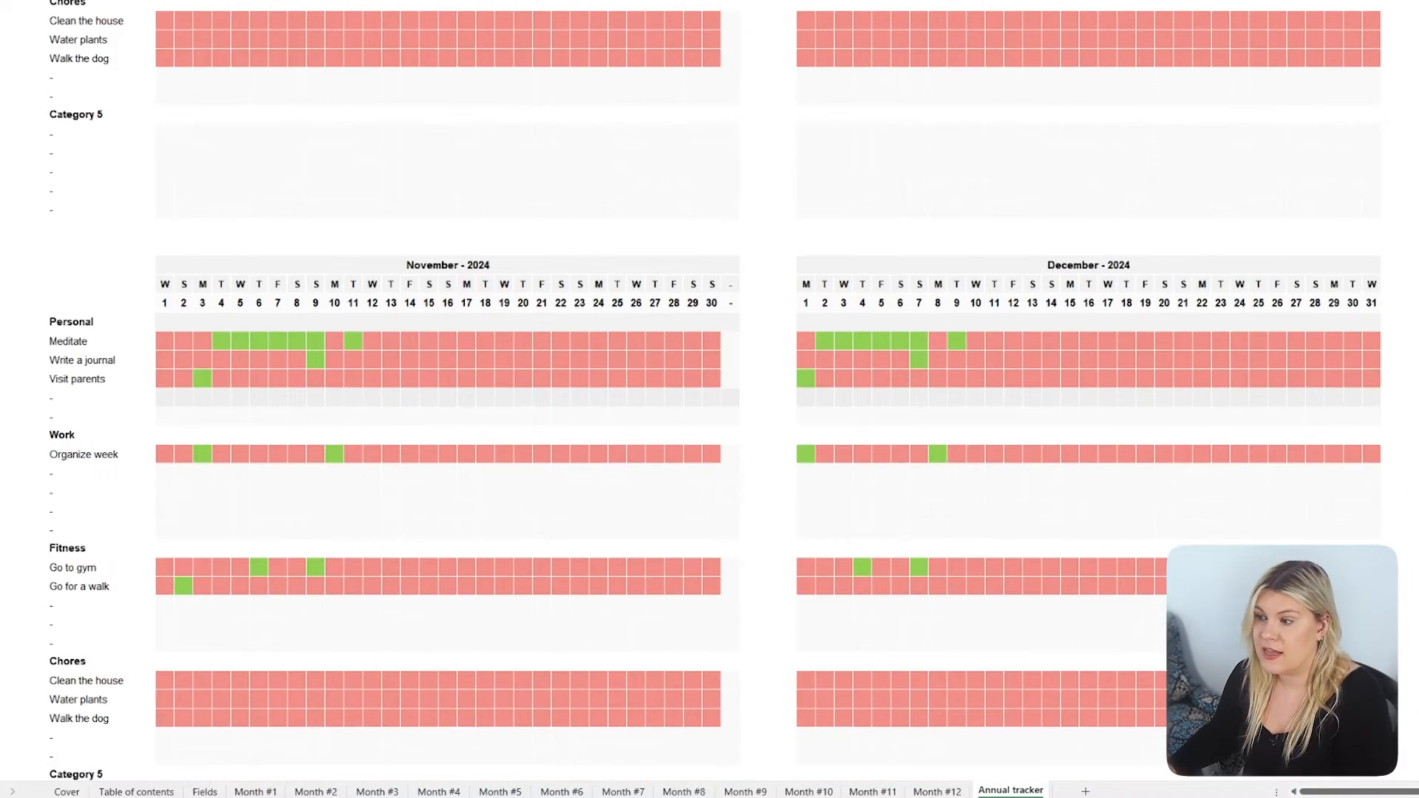
left_click(204, 791)
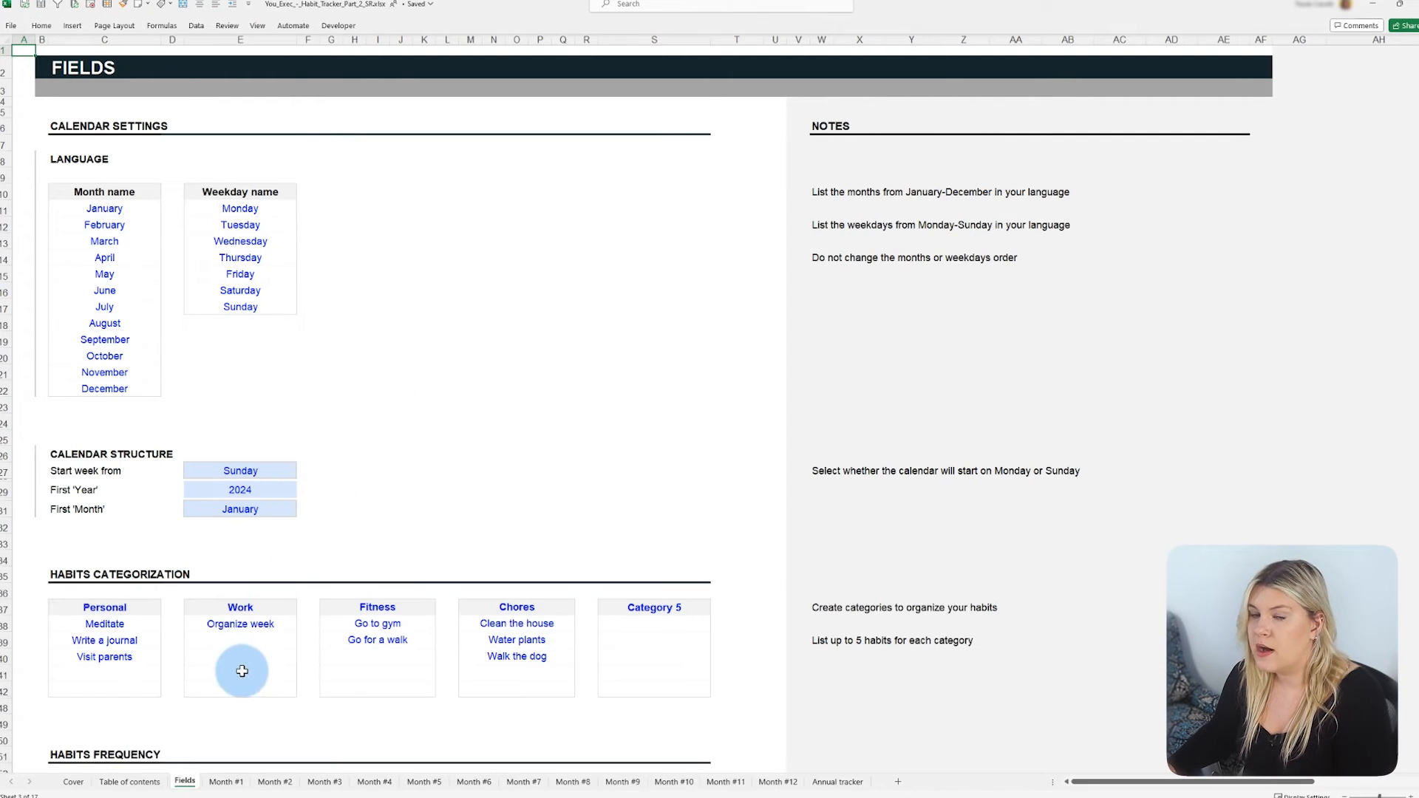
Preview the January tracker, then set April as the calendar's first month on Fields
left_click(227, 781)
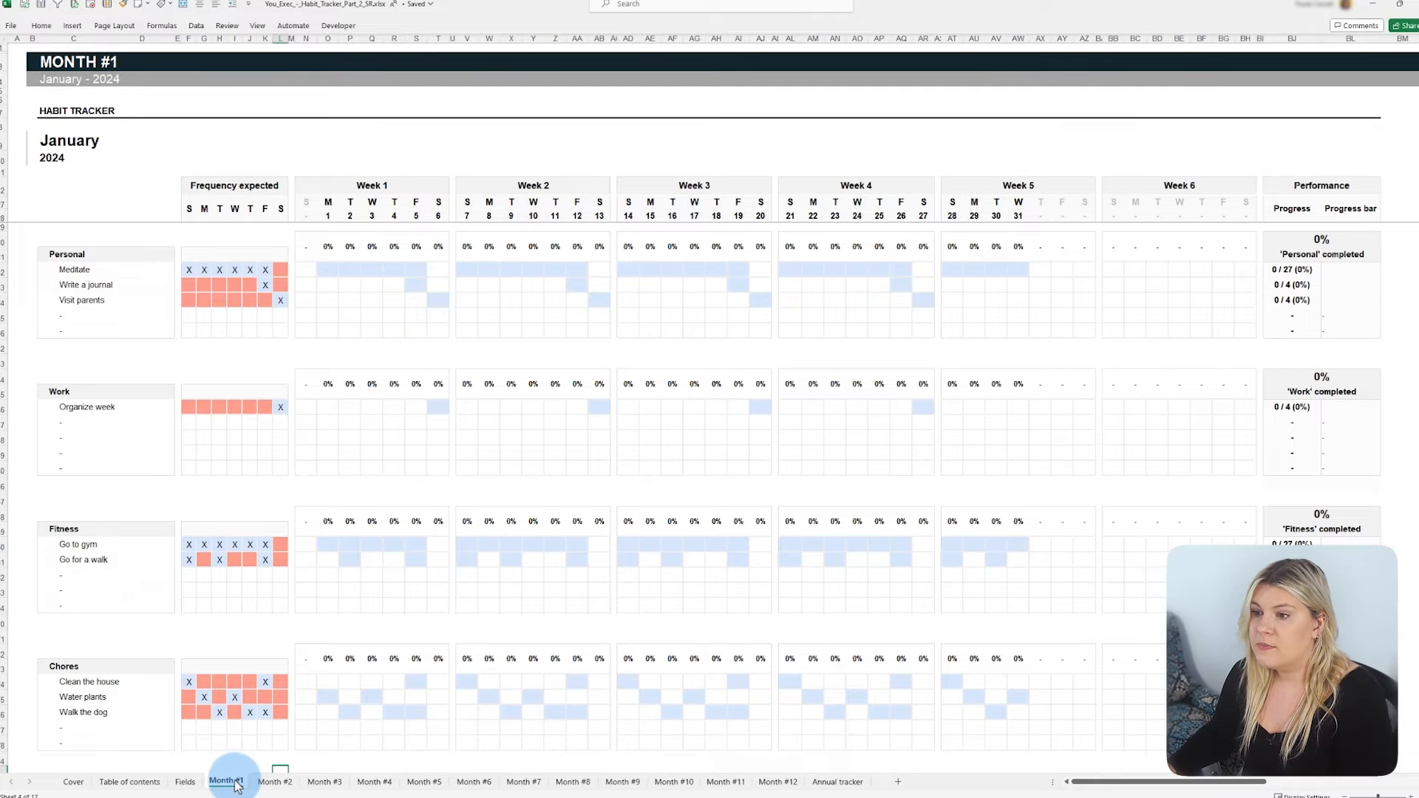
left_click(185, 781)
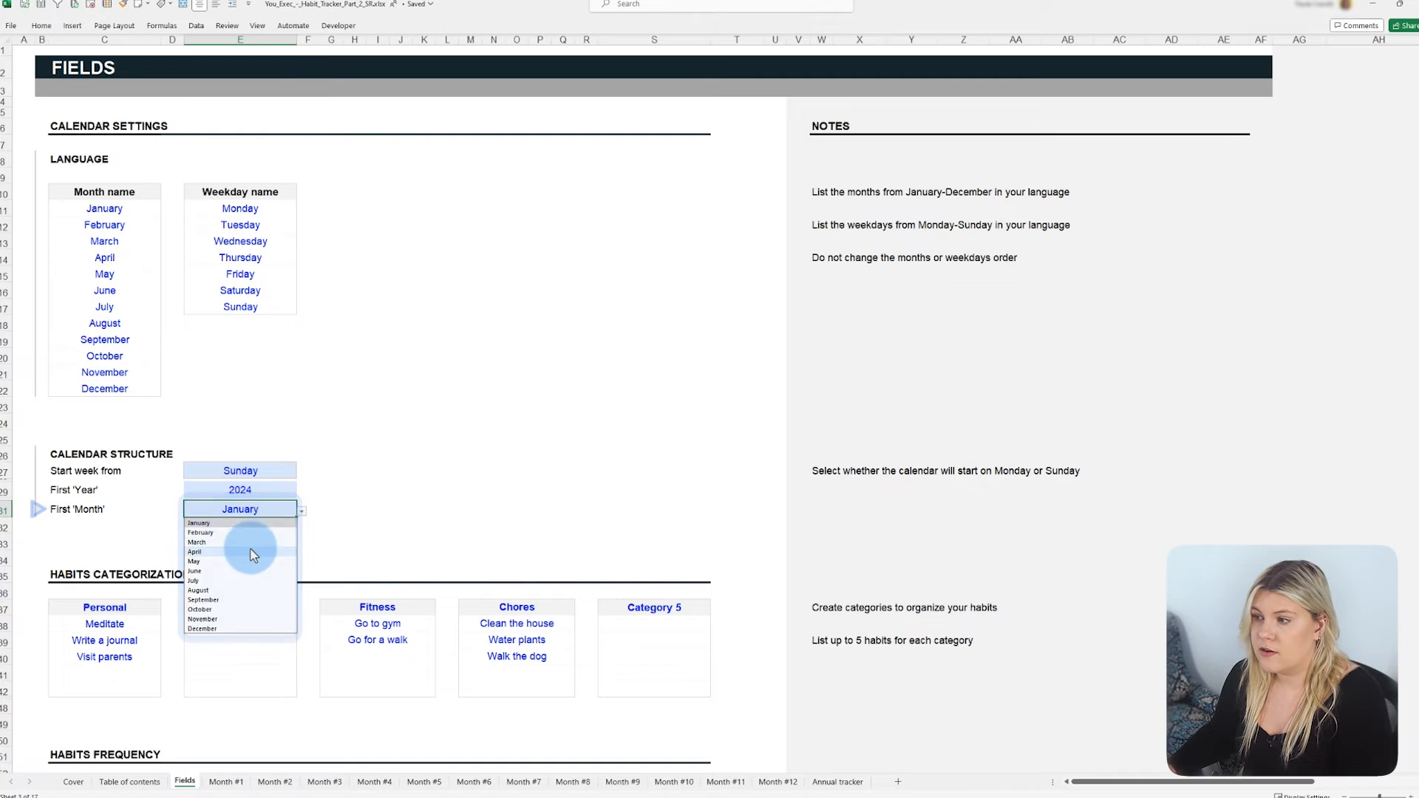
left_click(226, 781)
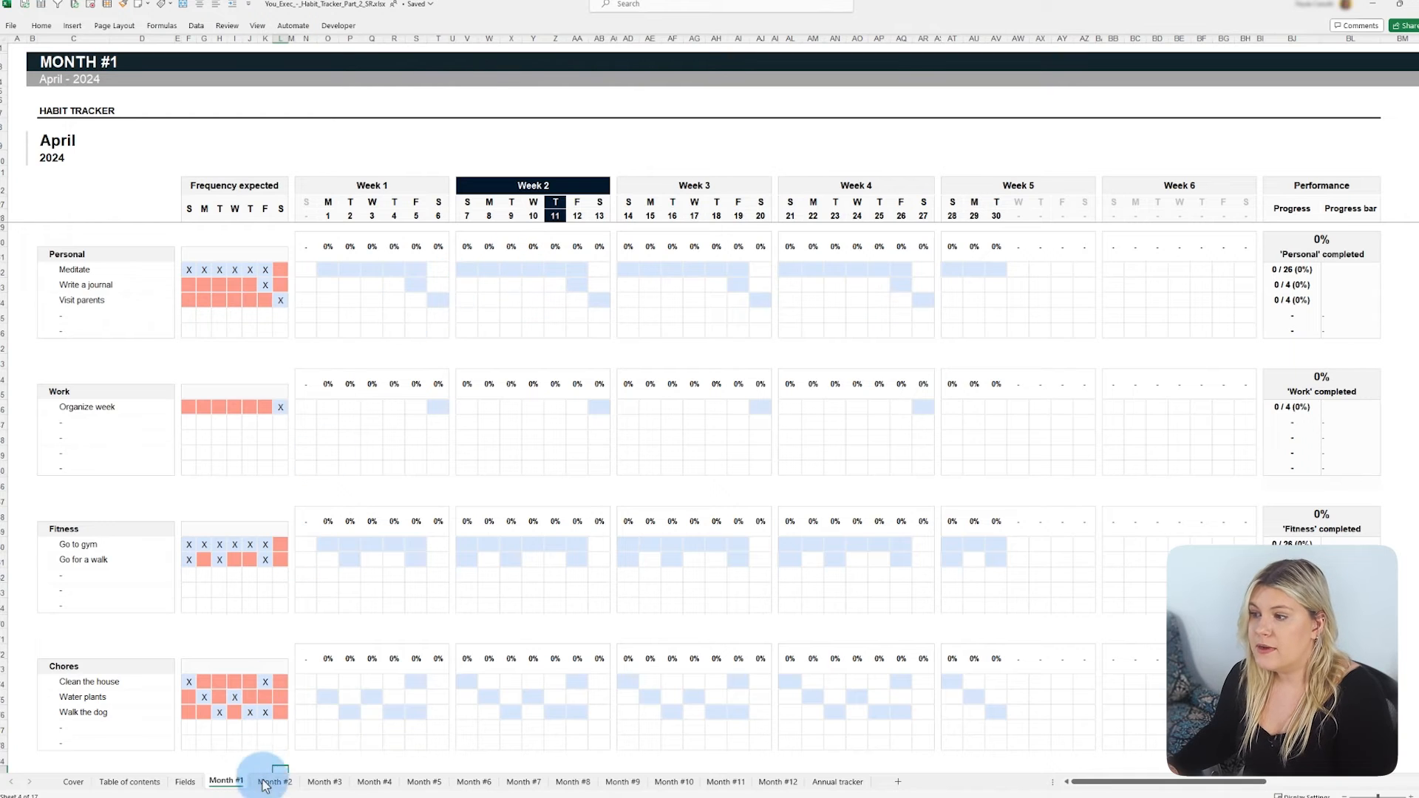
Browse the later monthly sheets to confirm the shifted months, then return to Fields
left_click(323, 781)
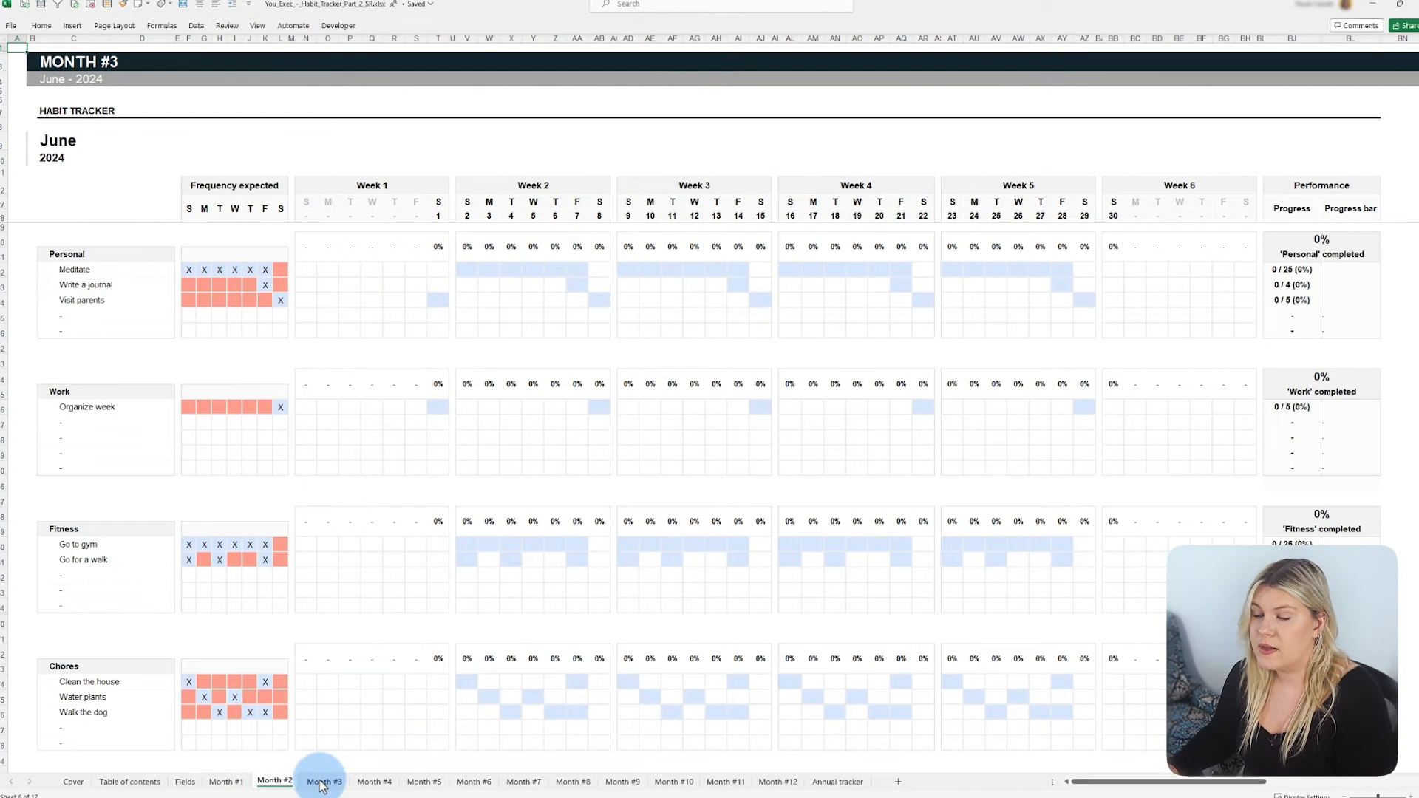
left_click(372, 781)
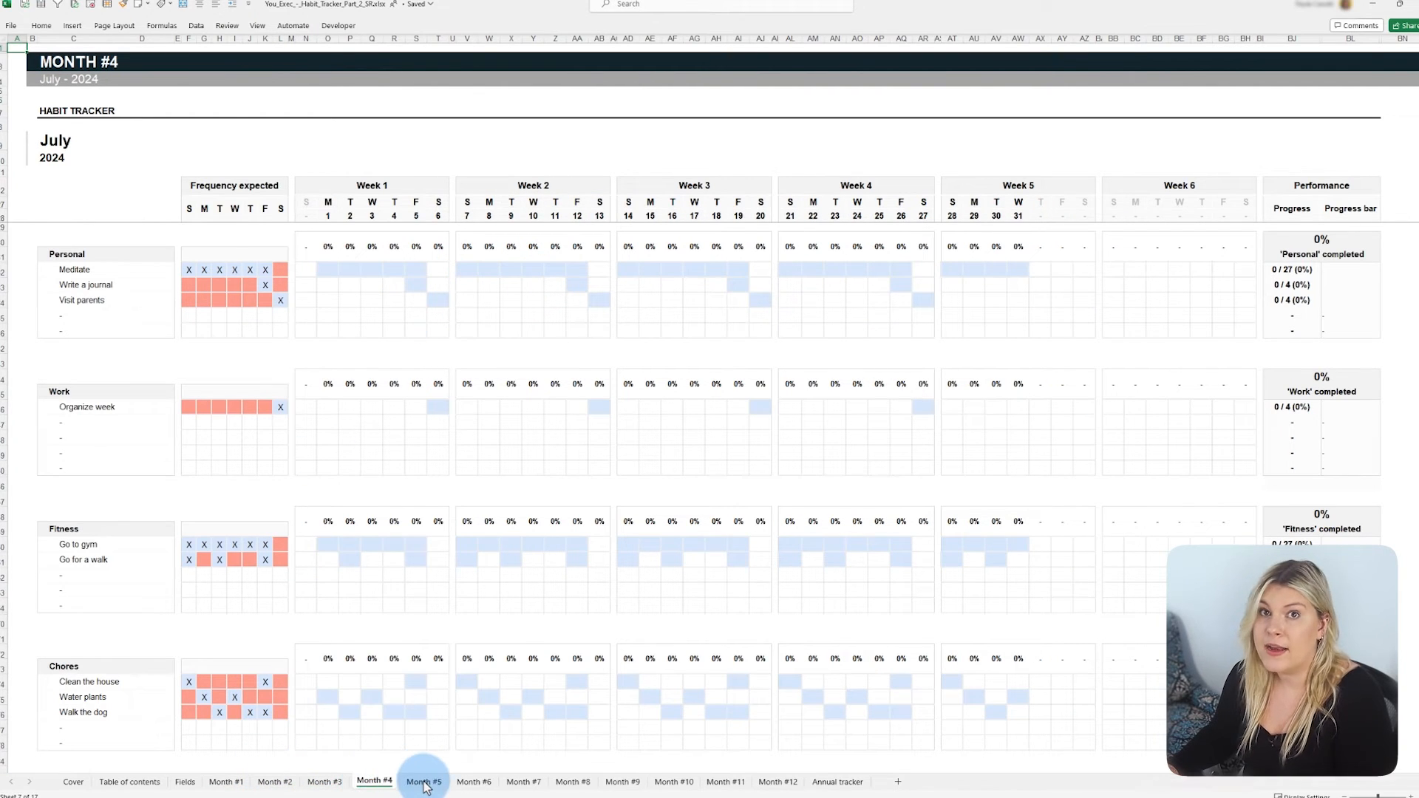
left_click(474, 782)
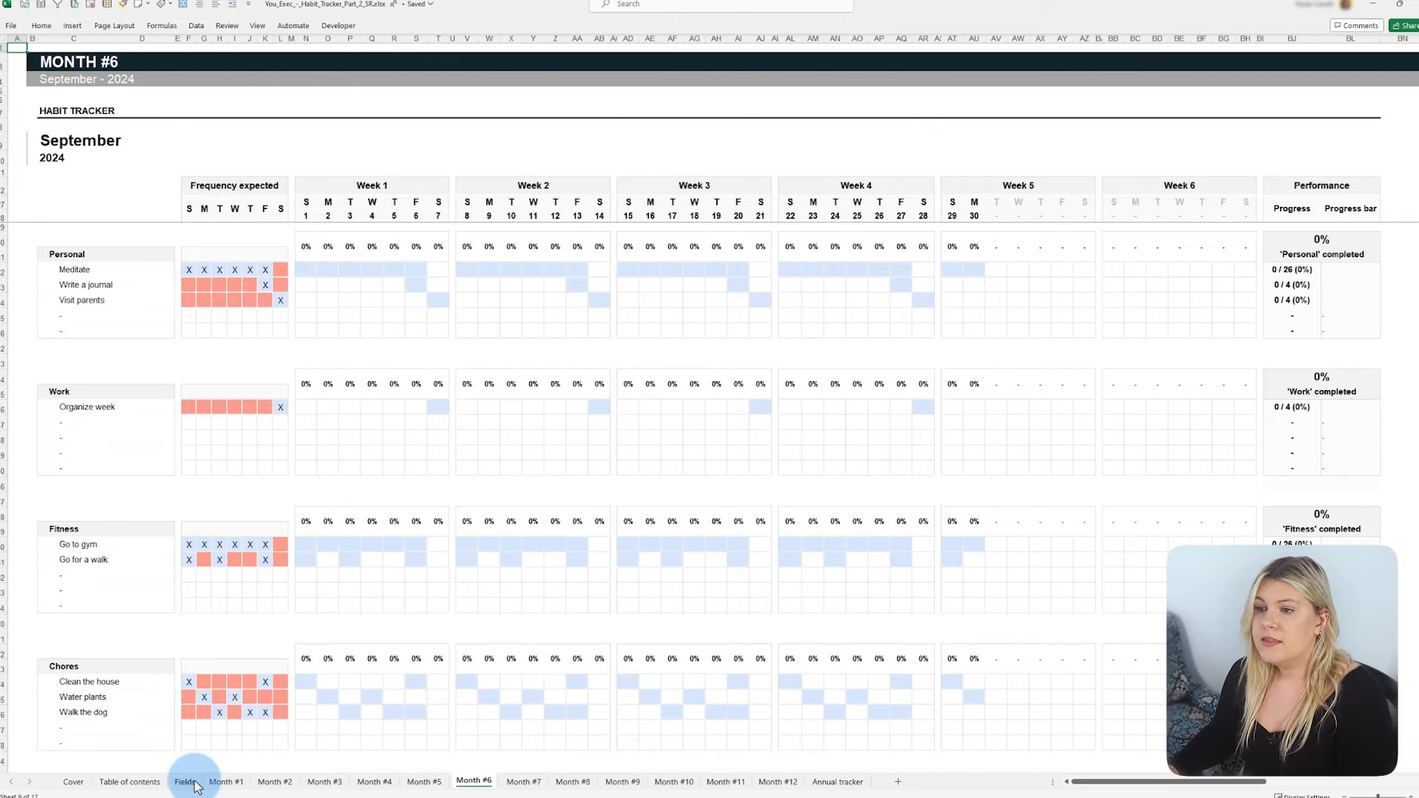
left_click(186, 781)
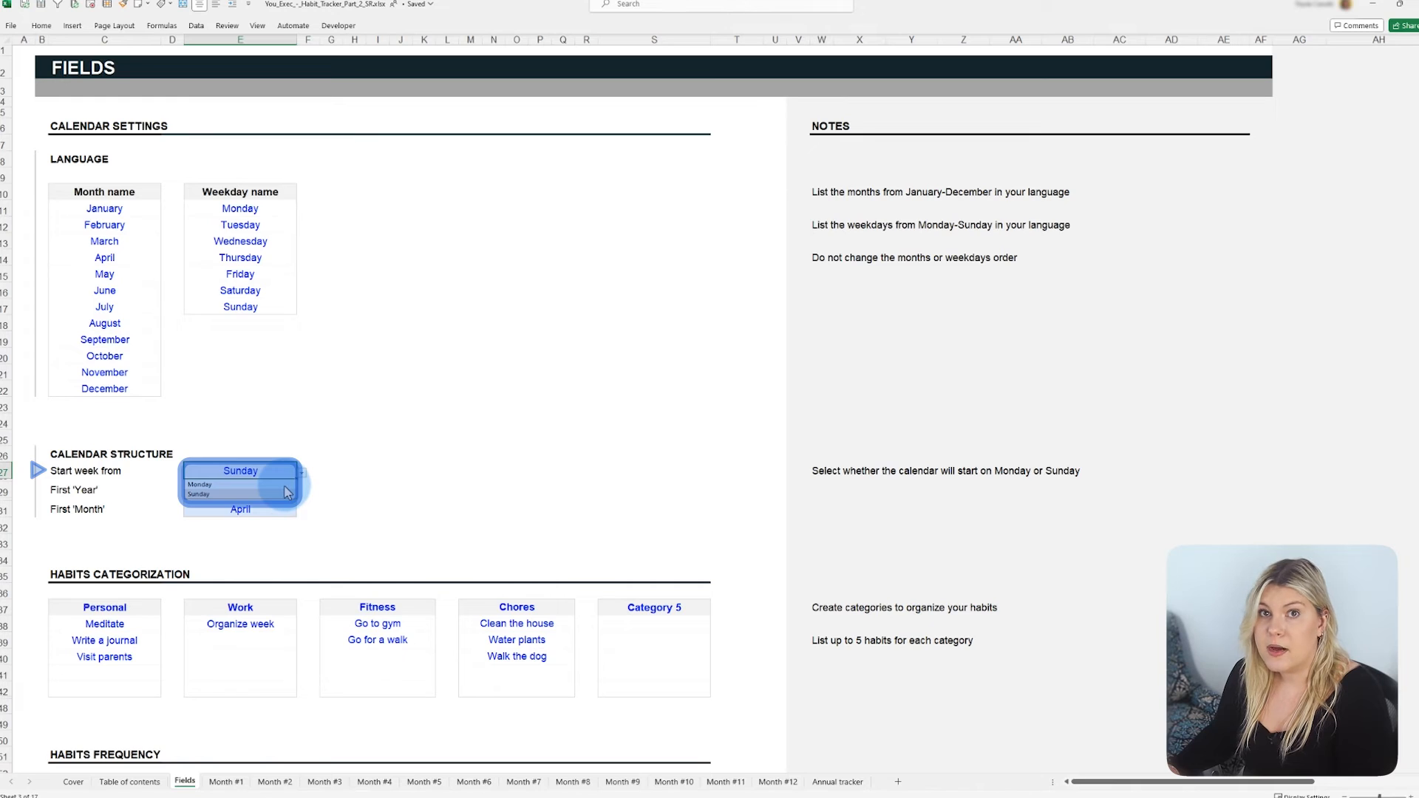
Start weeks on Monday and enter Portuguese month and weekday names, e.g. Novembro
left_click(198, 484)
type("Feverei")
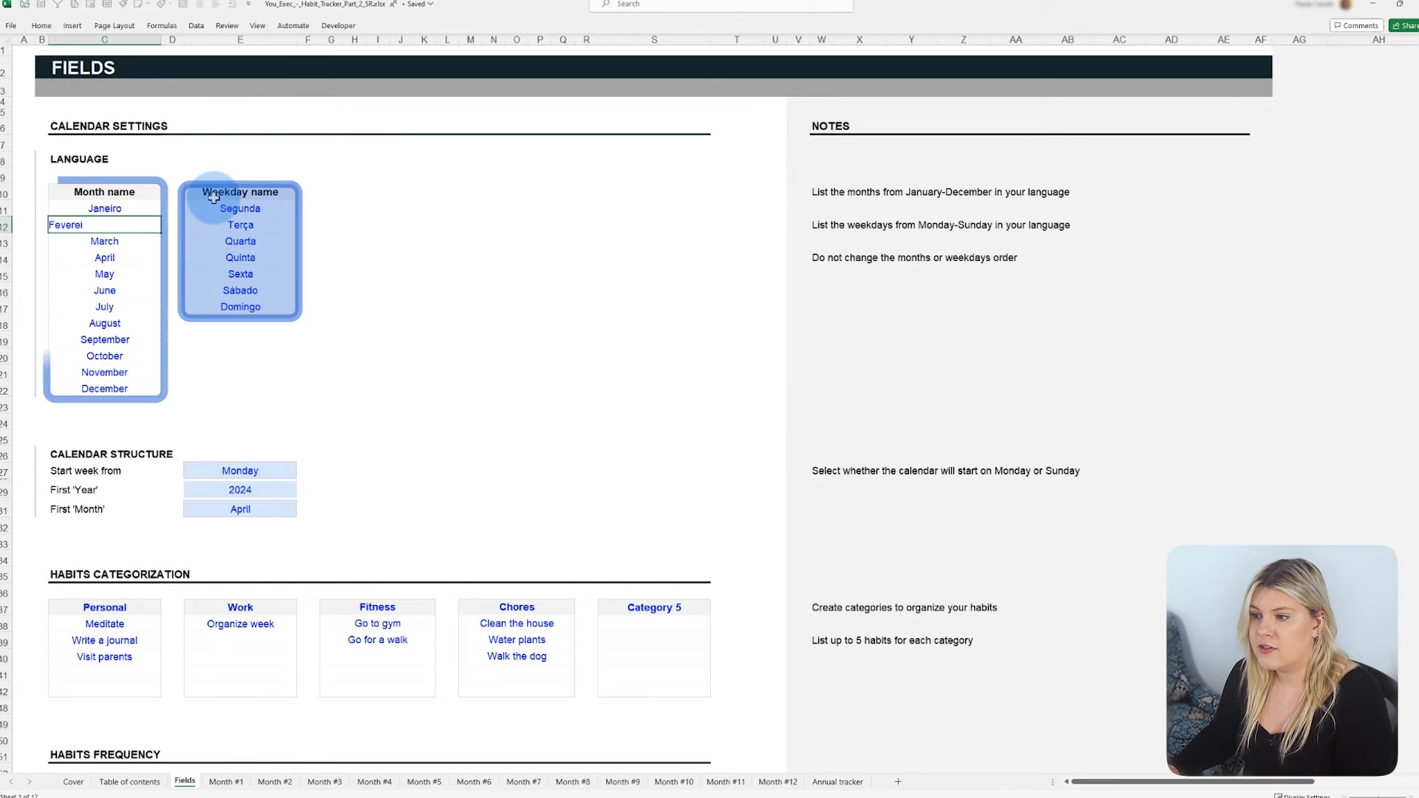
type("Novembro")
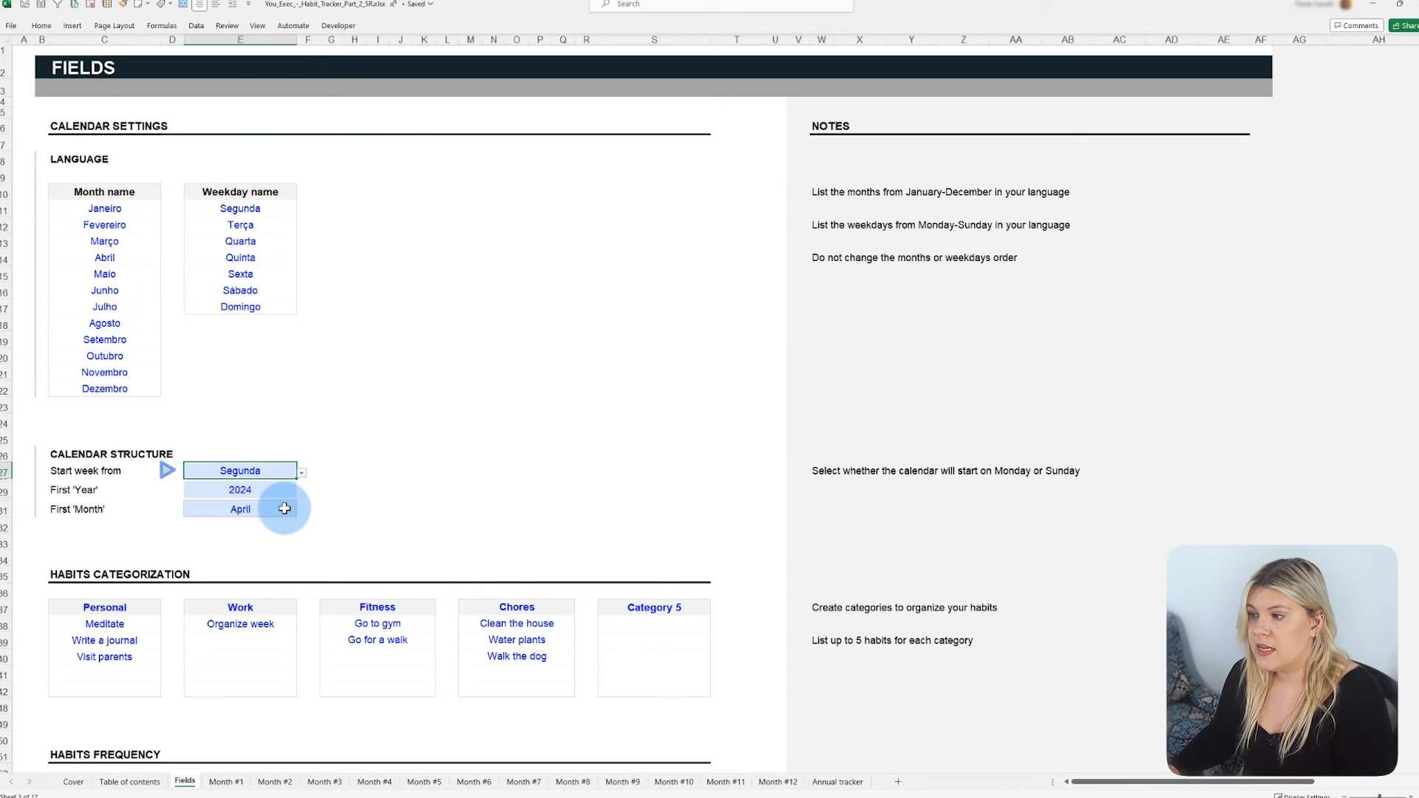
left_click(299, 509)
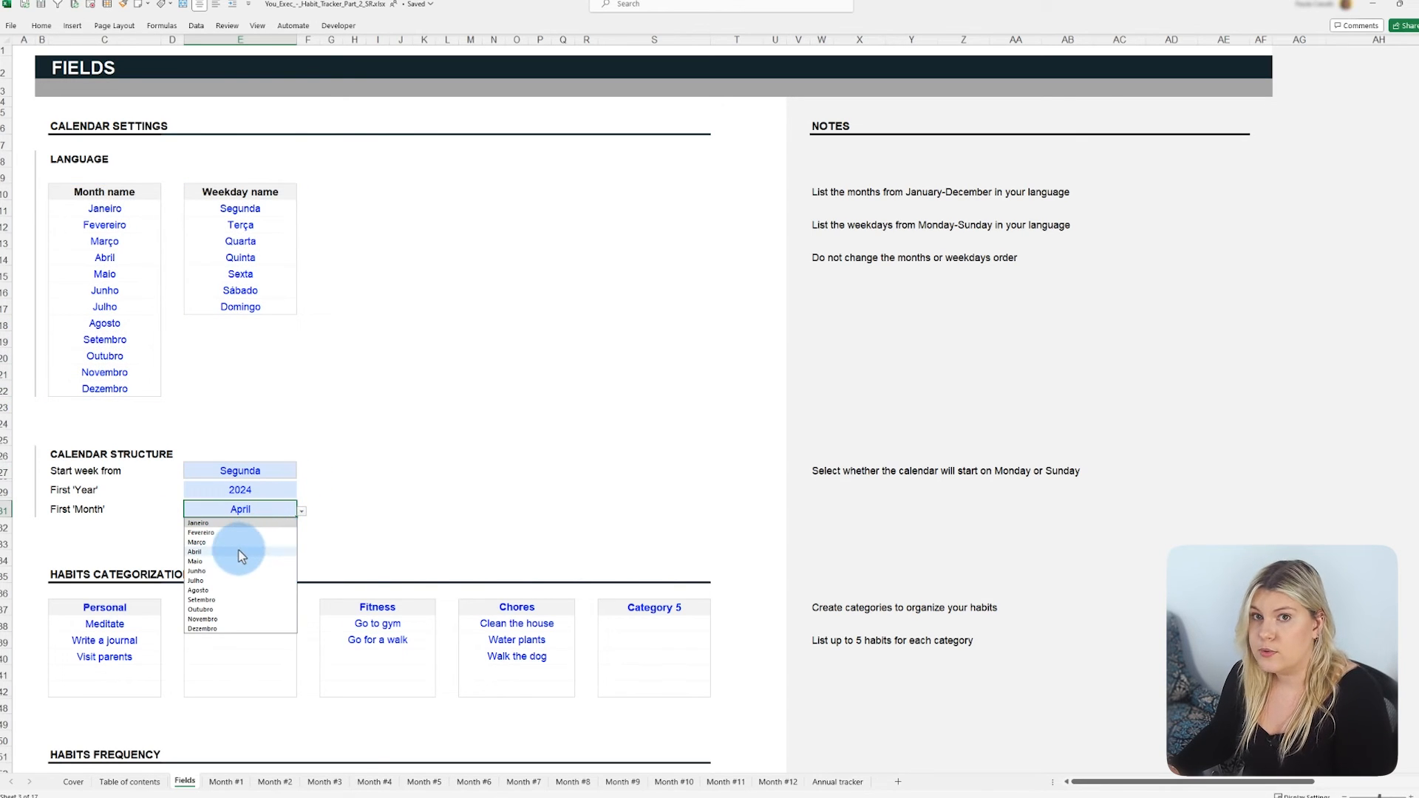